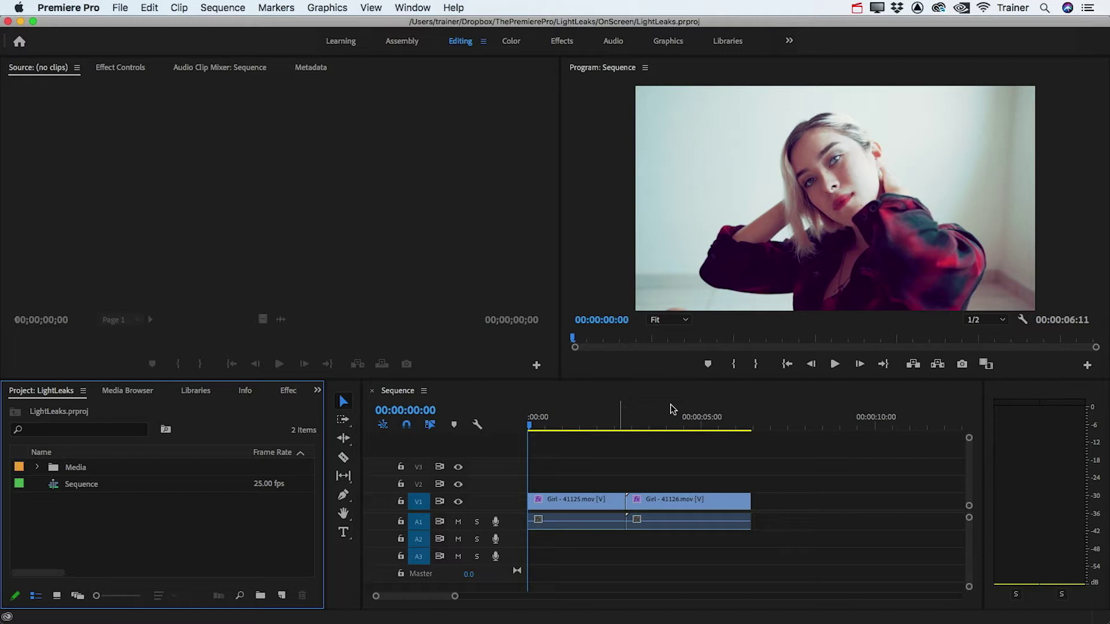
Start a new custom-mode sequence with a 25 fps timebase.
click(283, 595)
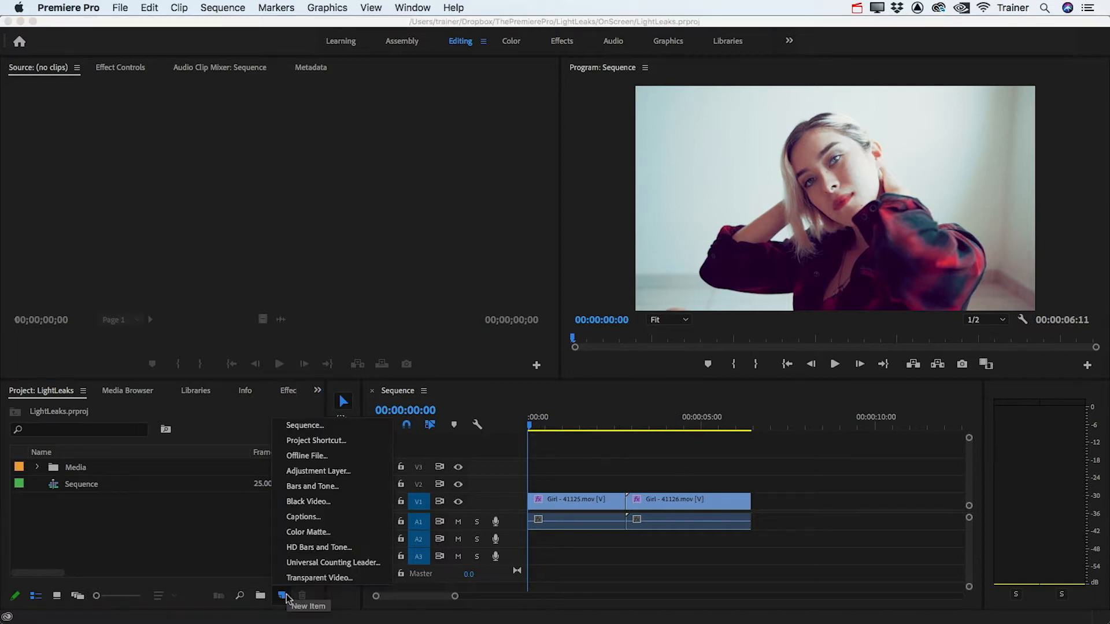
click(304, 425)
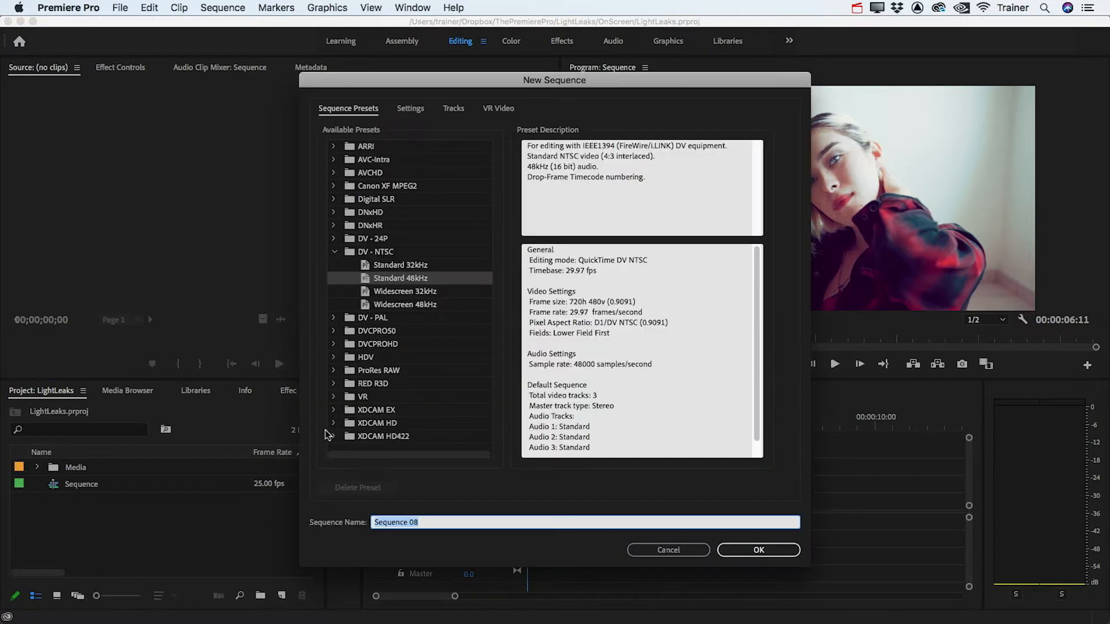
click(409, 108)
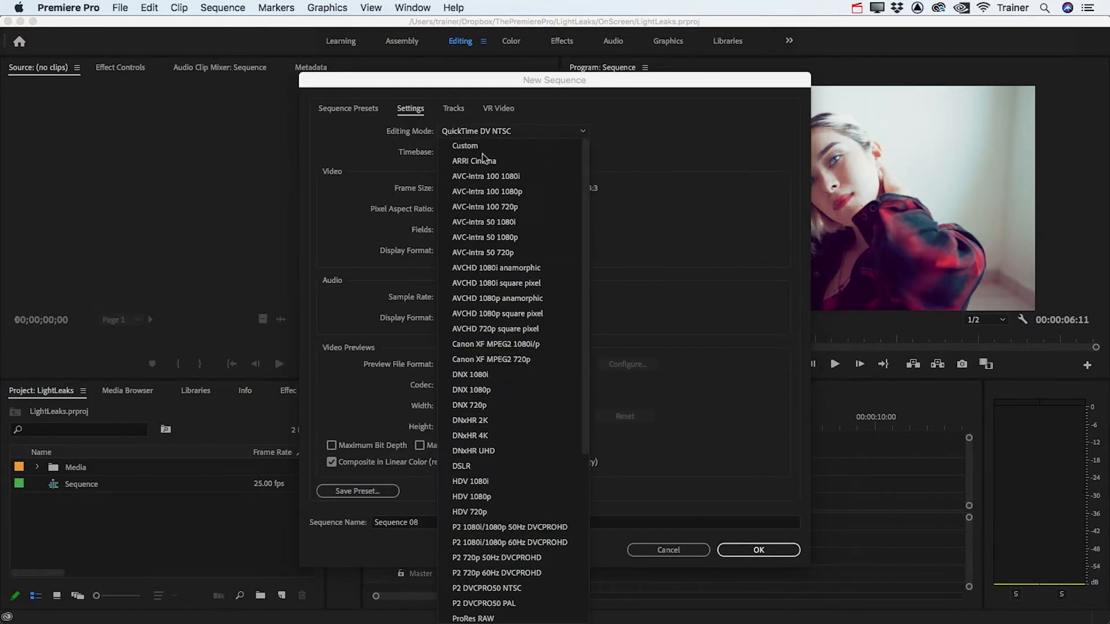
click(465, 145)
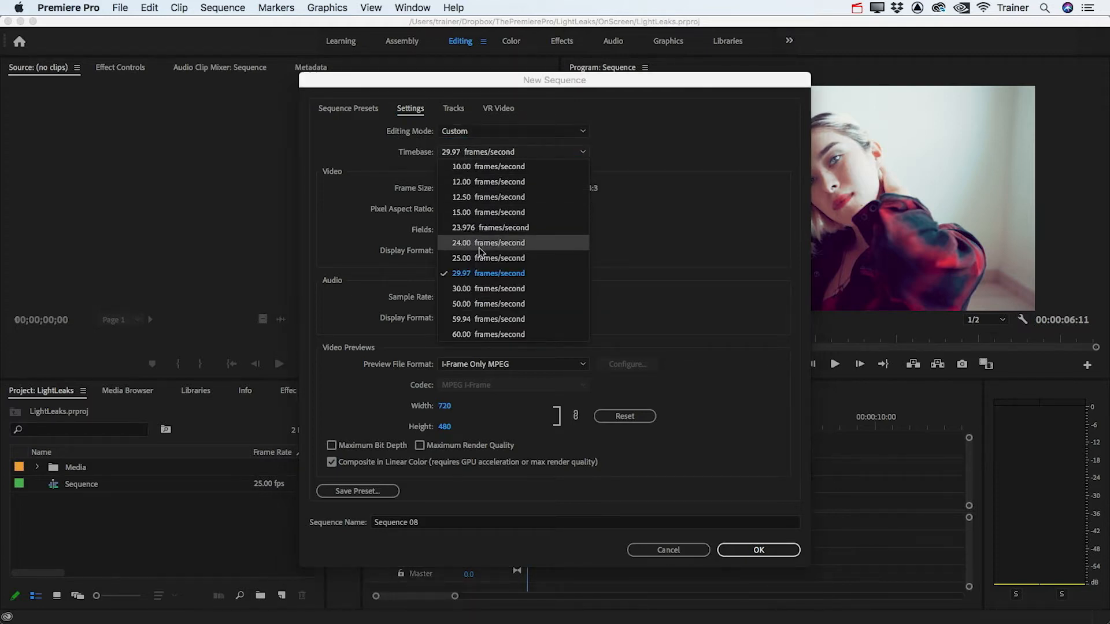
click(461, 258)
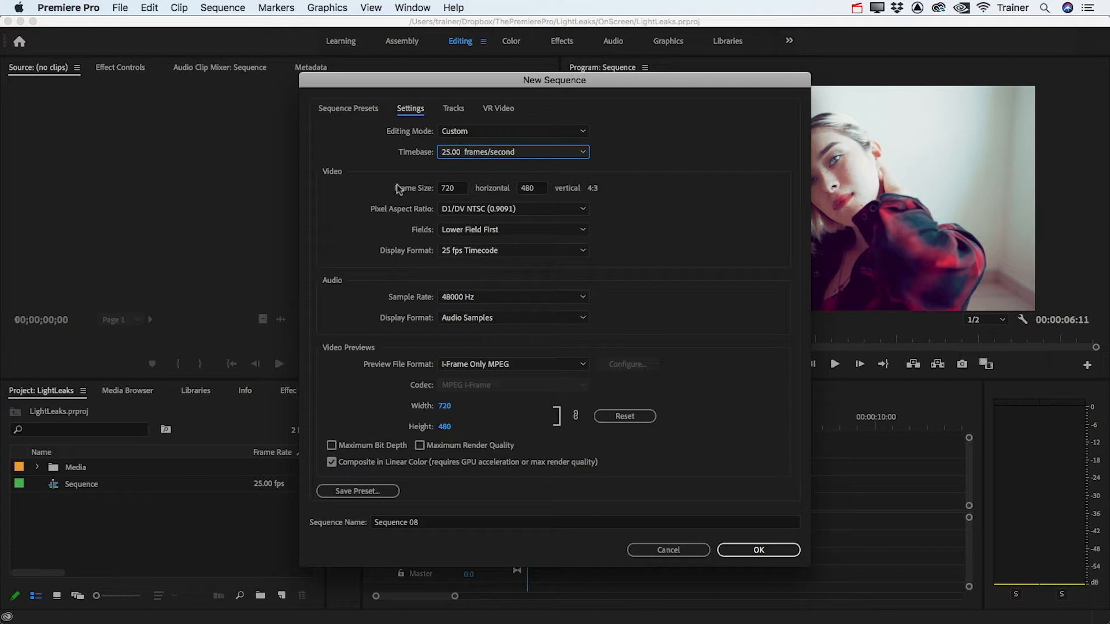
Set a 48×27 square-pixel, no-fields frame and name the sequence LightLeaks.
click(451, 188)
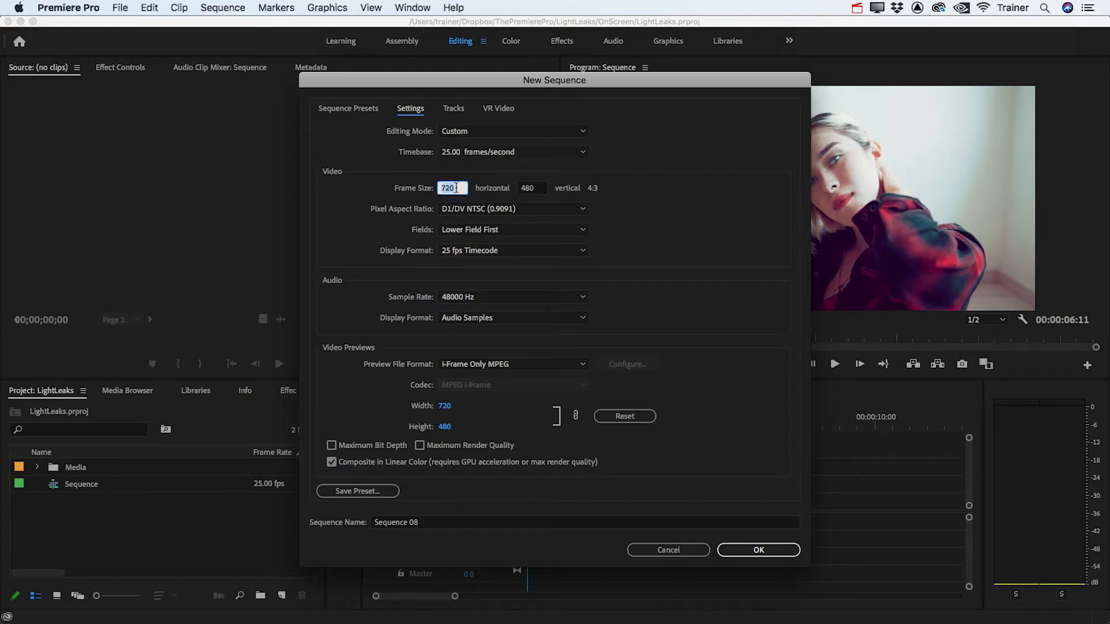
text(48)
click(533, 187)
text(27)
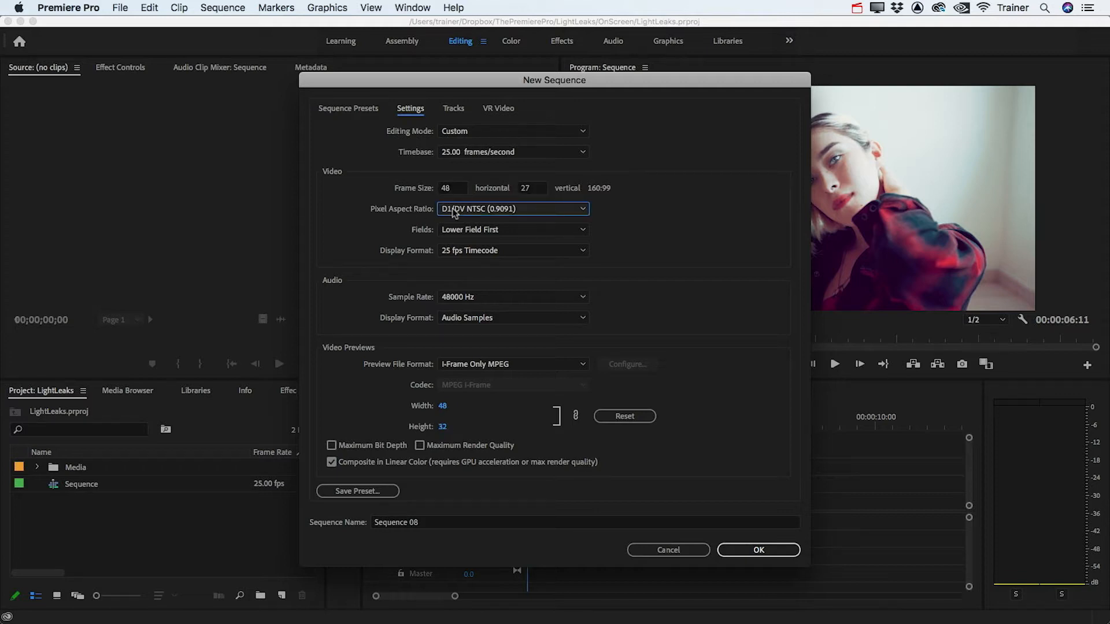
click(513, 209)
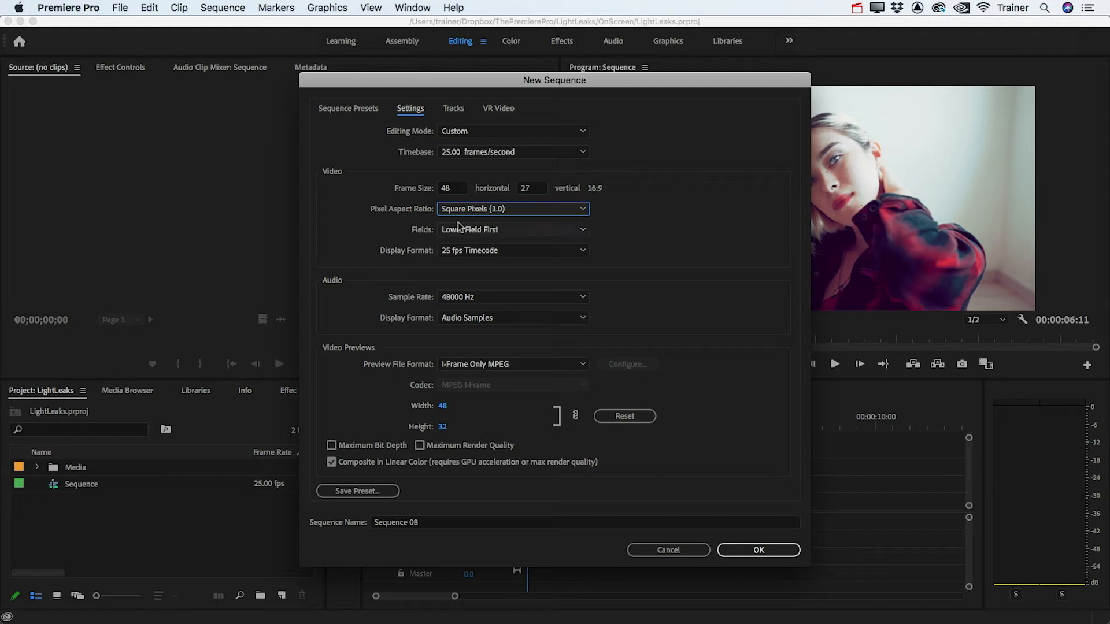
mouse_move(598, 197)
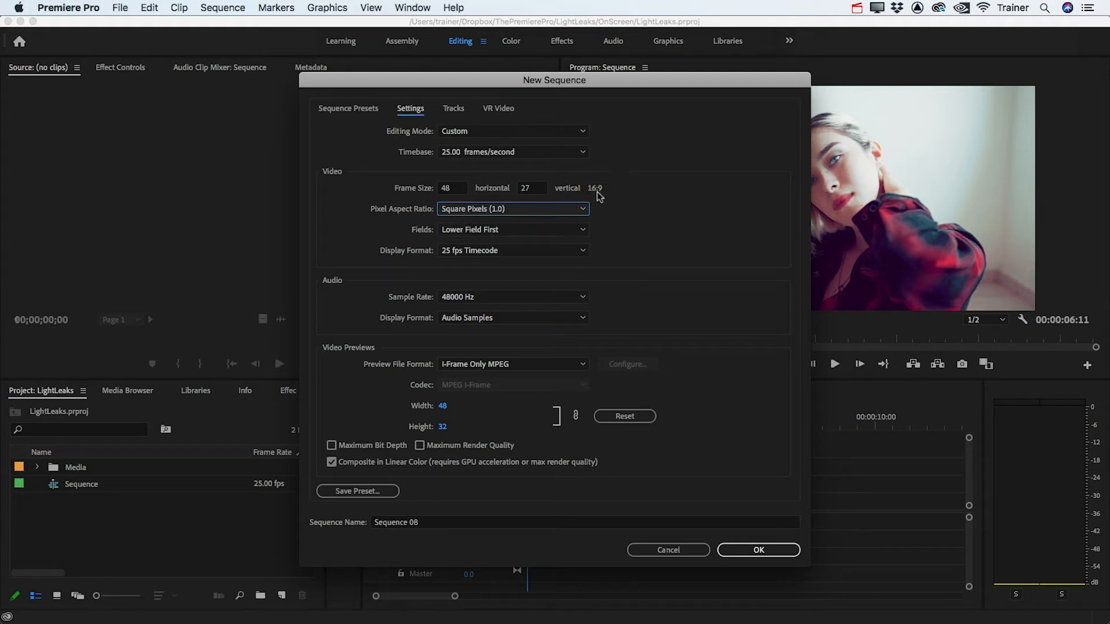
mouse_move(509, 189)
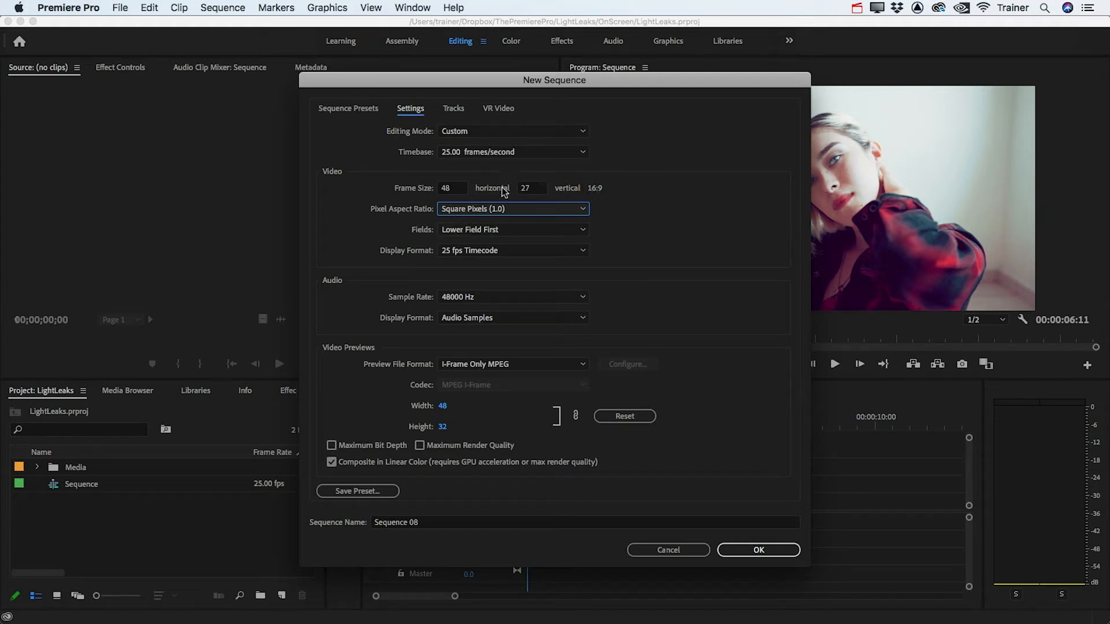
click(513, 229)
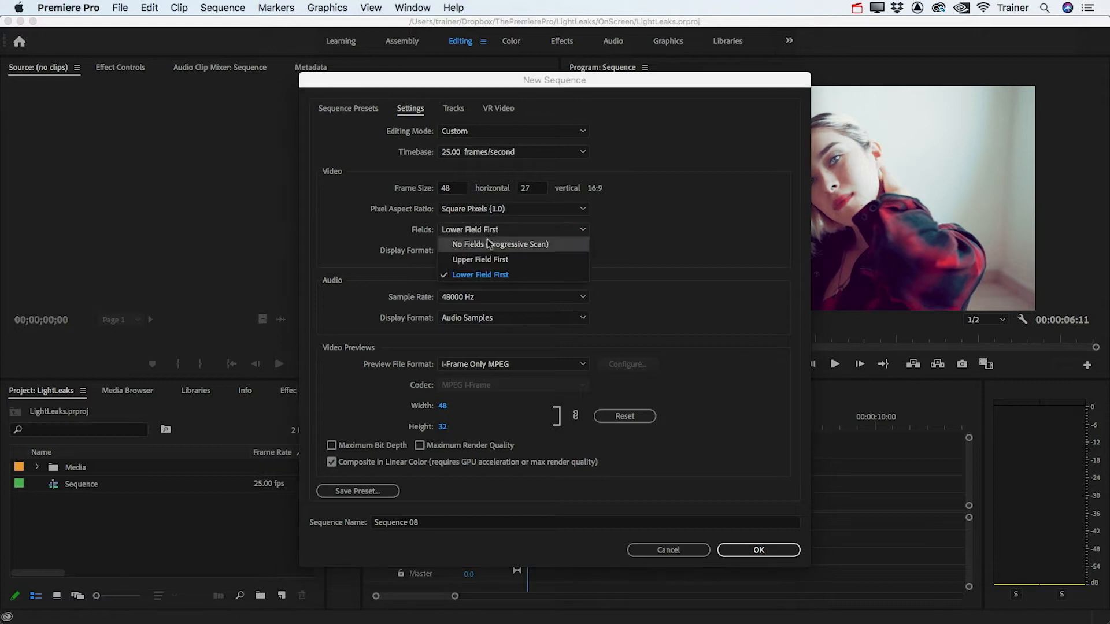
click(499, 244)
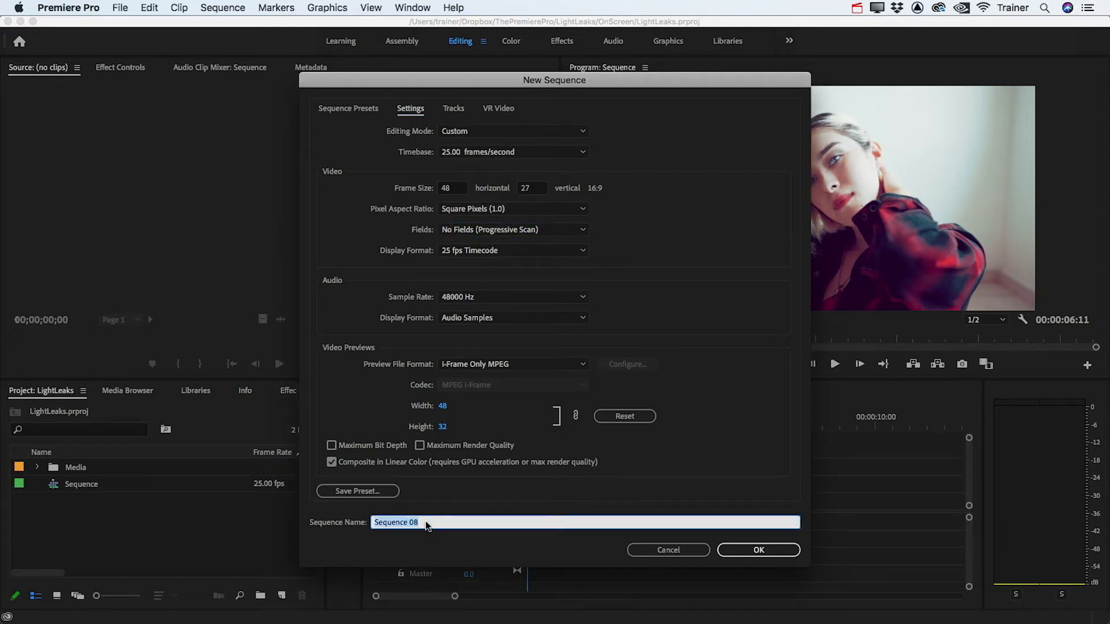
text(LightLeaks)
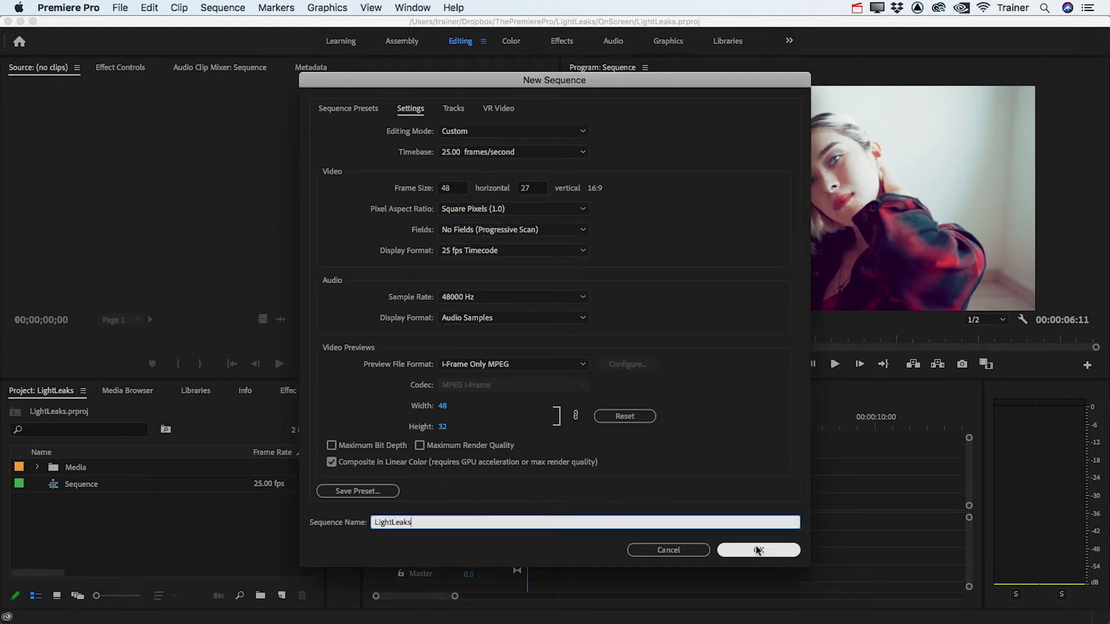
click(758, 550)
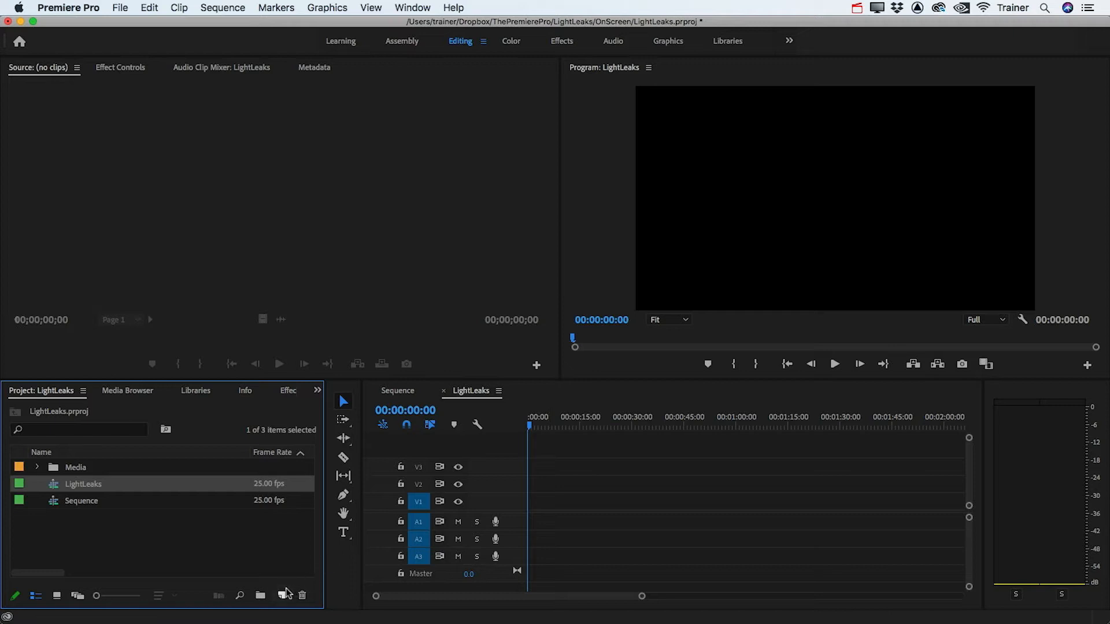
Create a Black Video clip, place it on V1 and extend it to about 2:00.
click(282, 595)
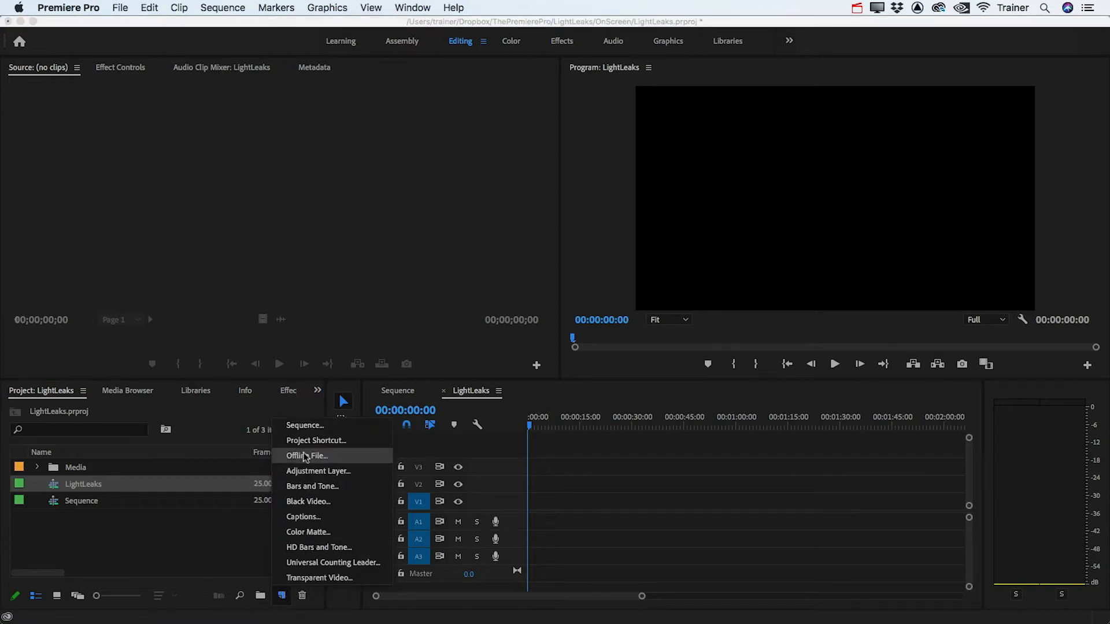
click(308, 501)
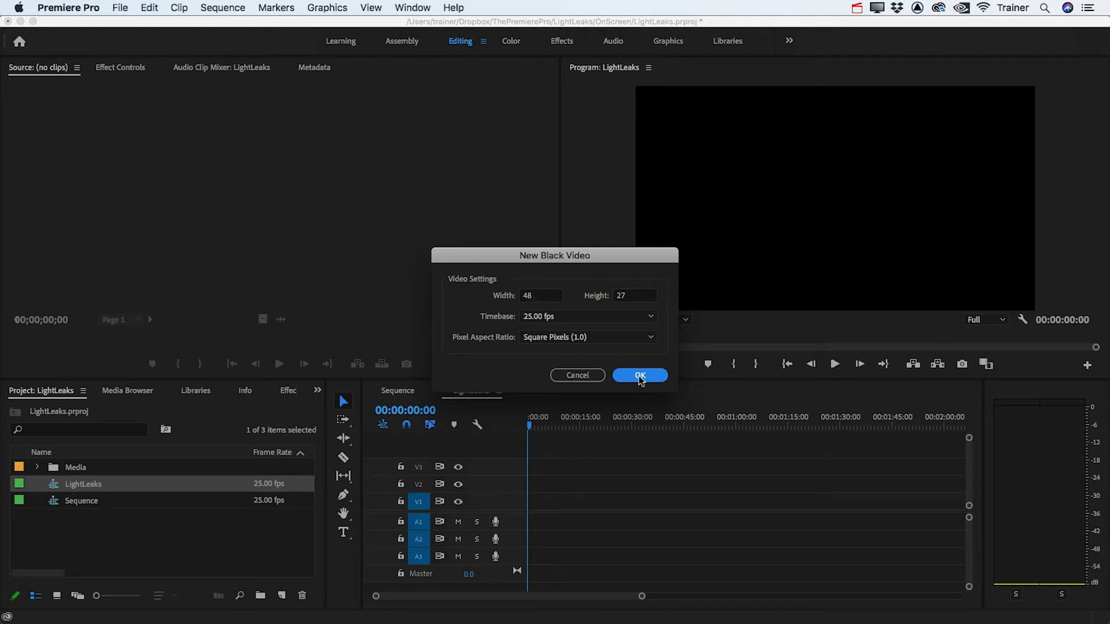
click(640, 375)
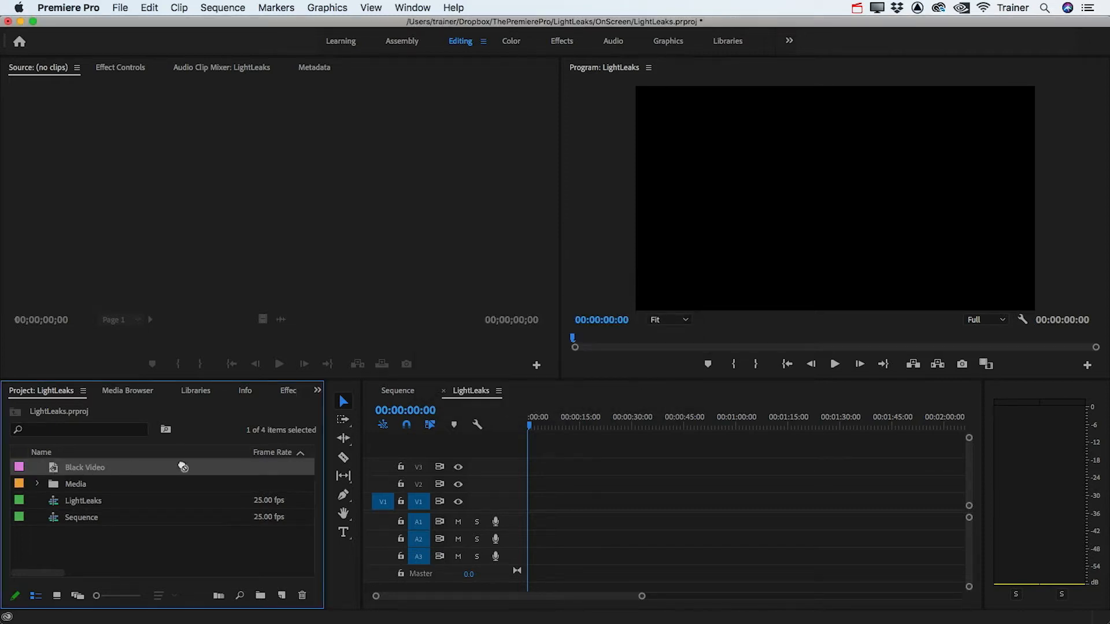
drag(83, 467, 536, 501)
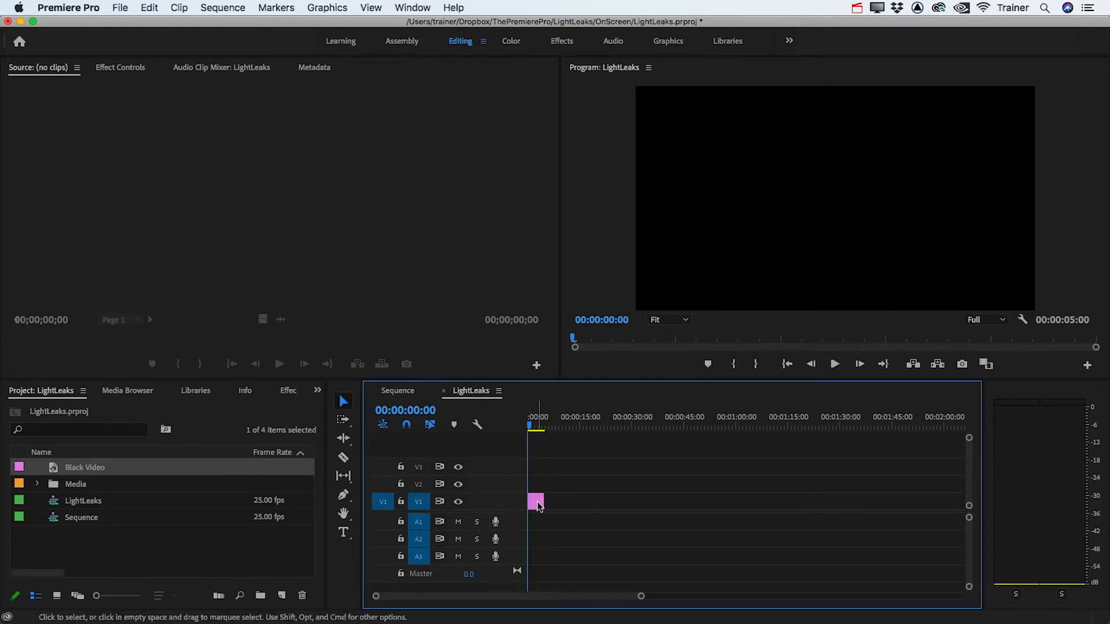
drag(541, 501, 917, 501)
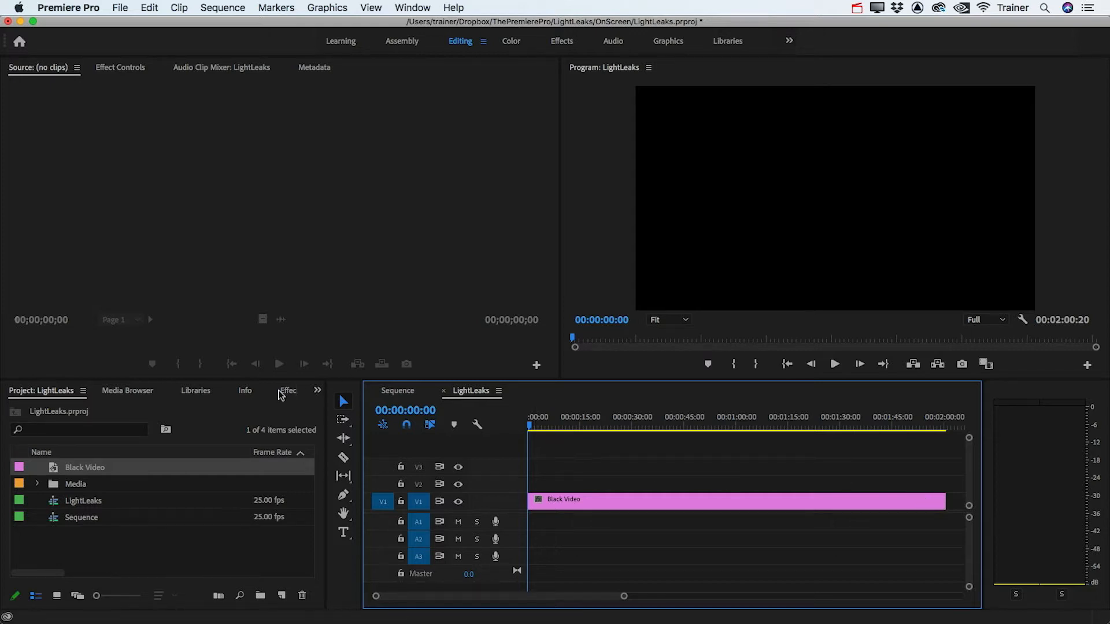
Find Noise HLS Auto in Effects and apply it to the Black Video clip.
click(287, 390)
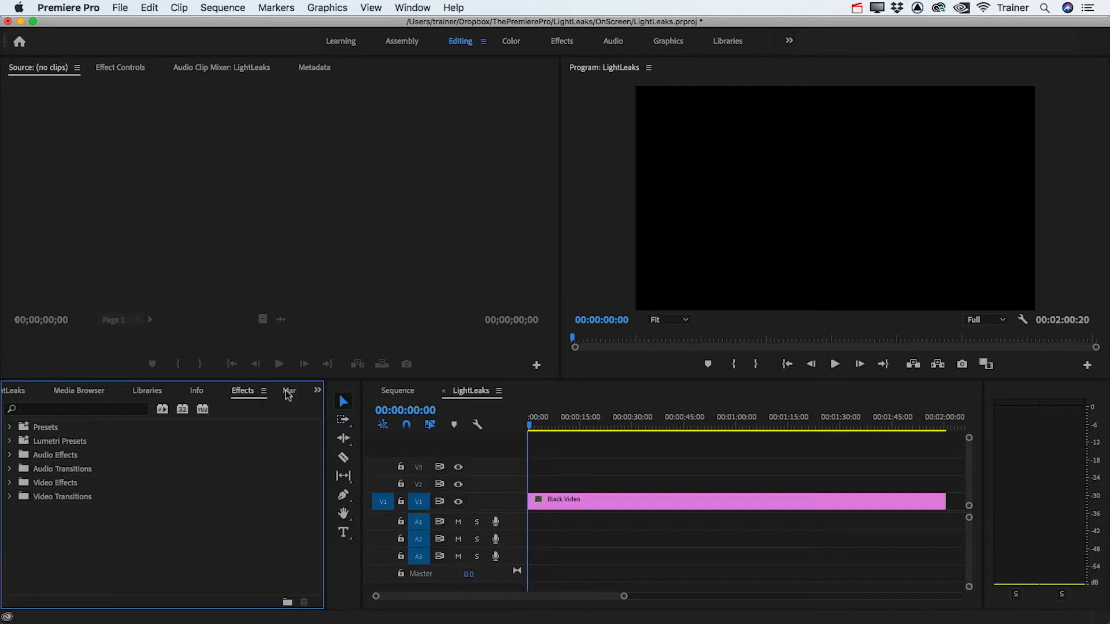
text(noise hls auto)
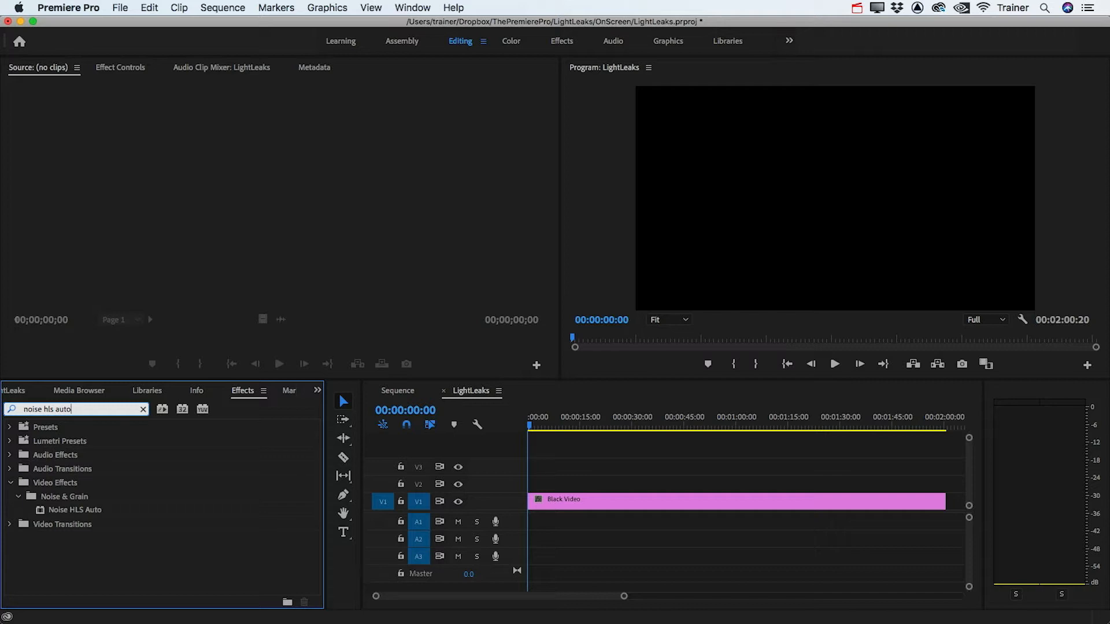
click(74, 509)
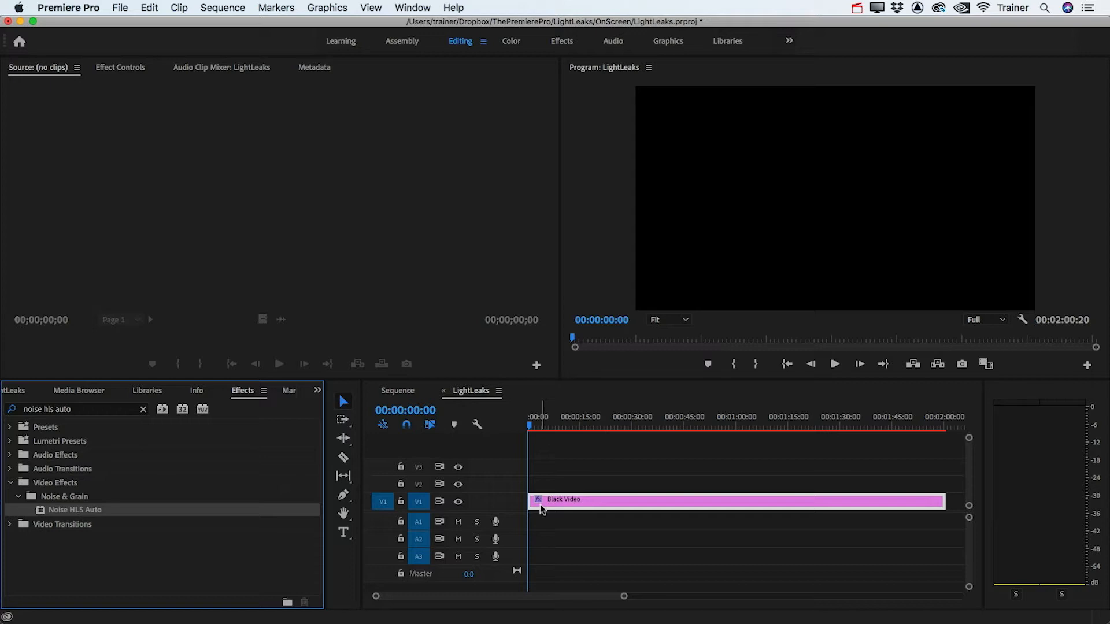
click(121, 68)
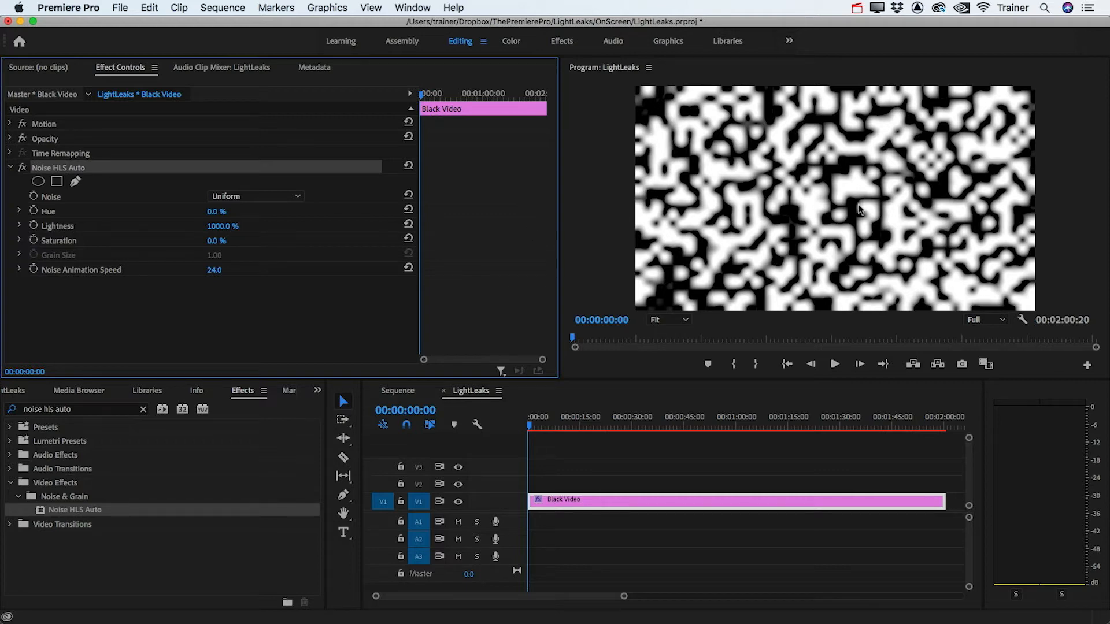
Switch the noise type to Grain at animation speed 2 and preview playback.
click(607, 449)
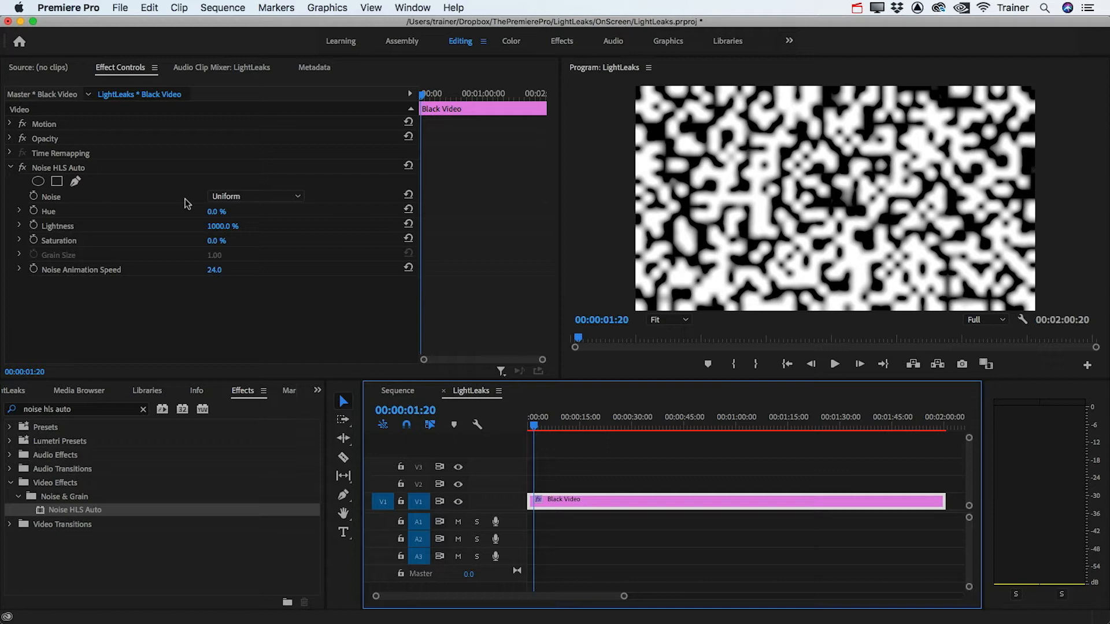
click(254, 196)
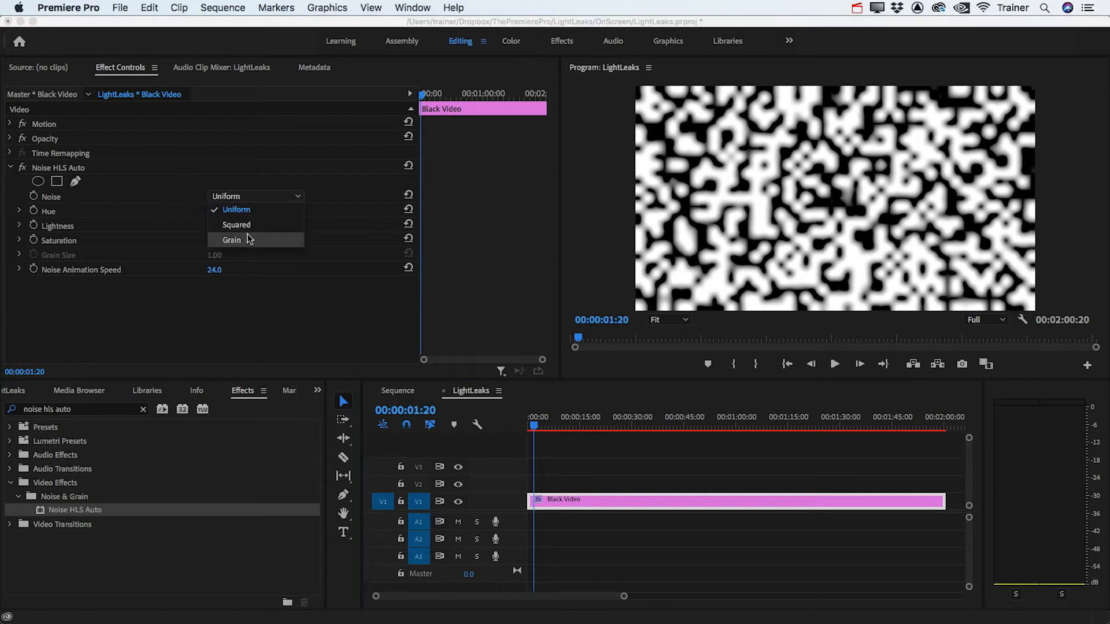
click(231, 240)
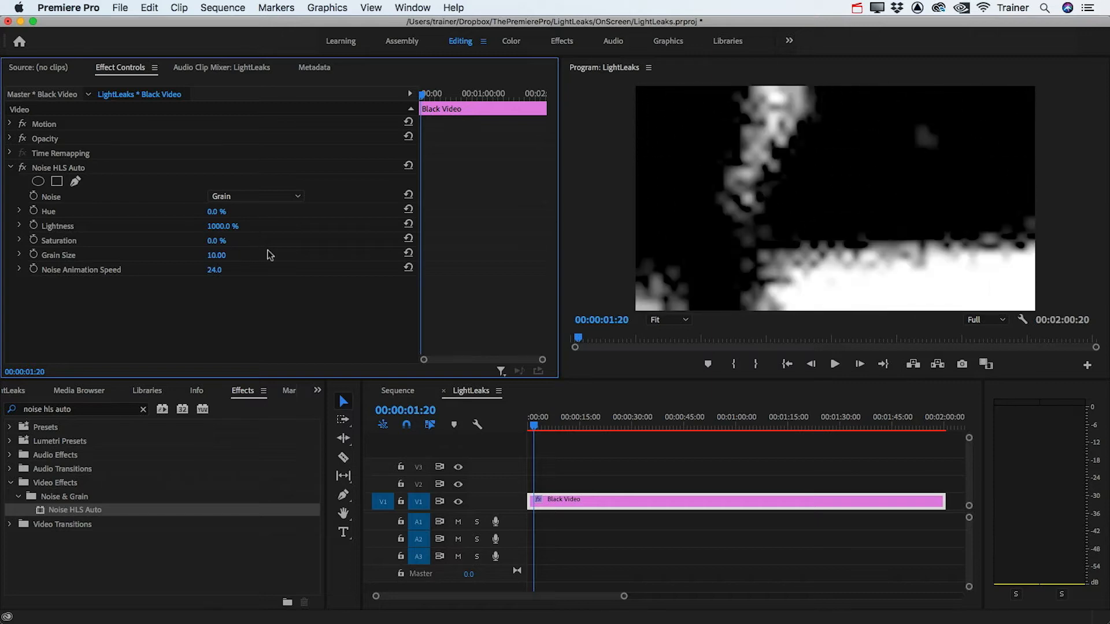
mouse_move(97, 283)
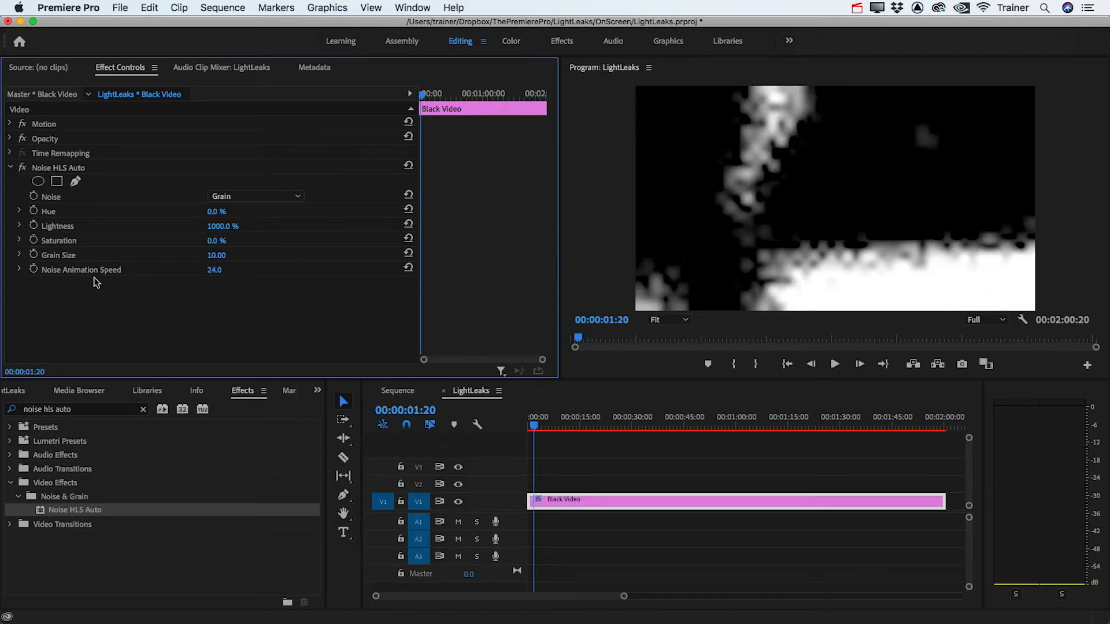
mouse_move(78, 283)
text(2)
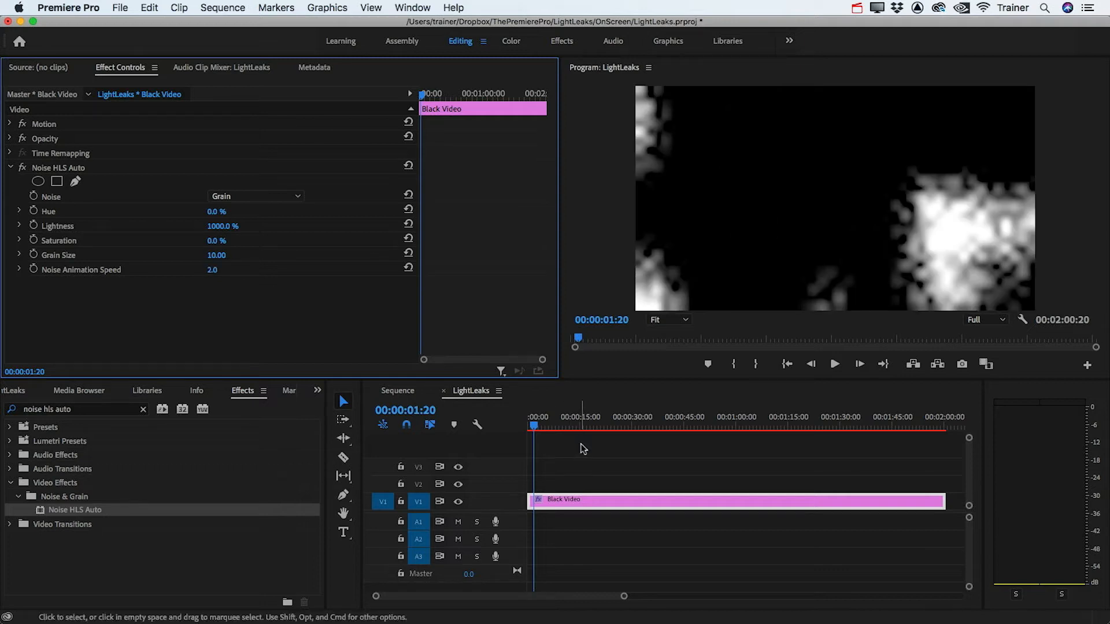
mouse_move(671, 457)
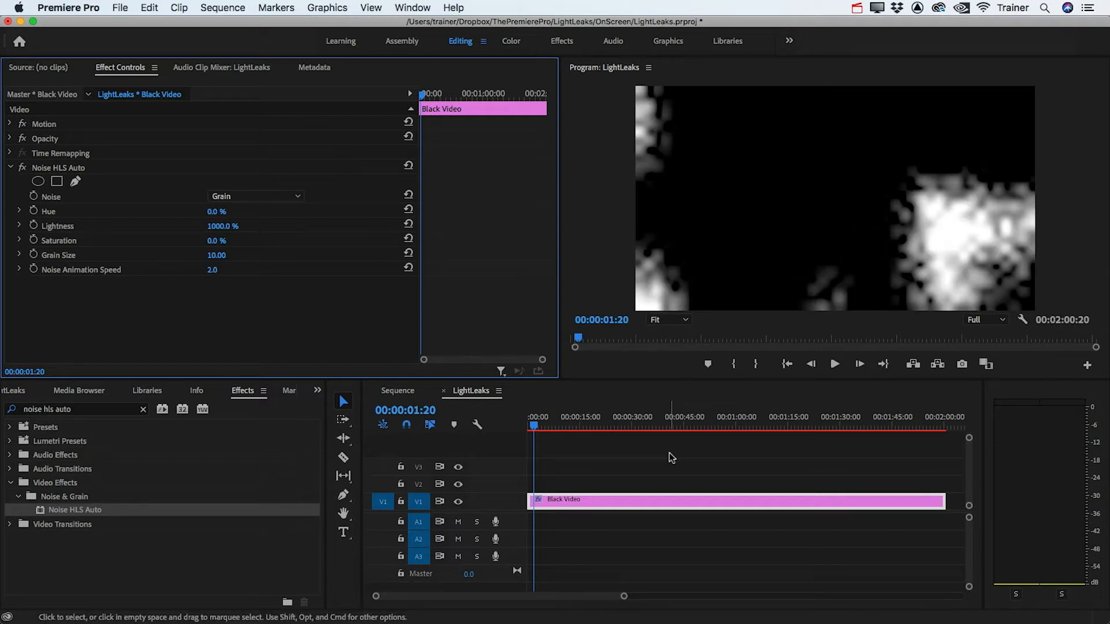
click(834, 364)
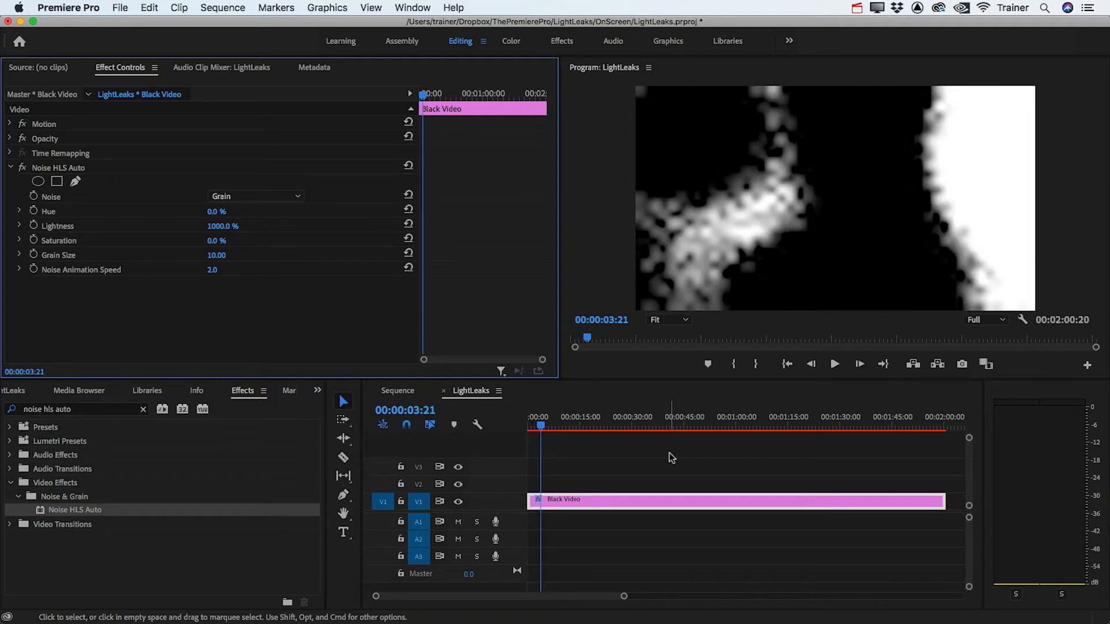
click(835, 364)
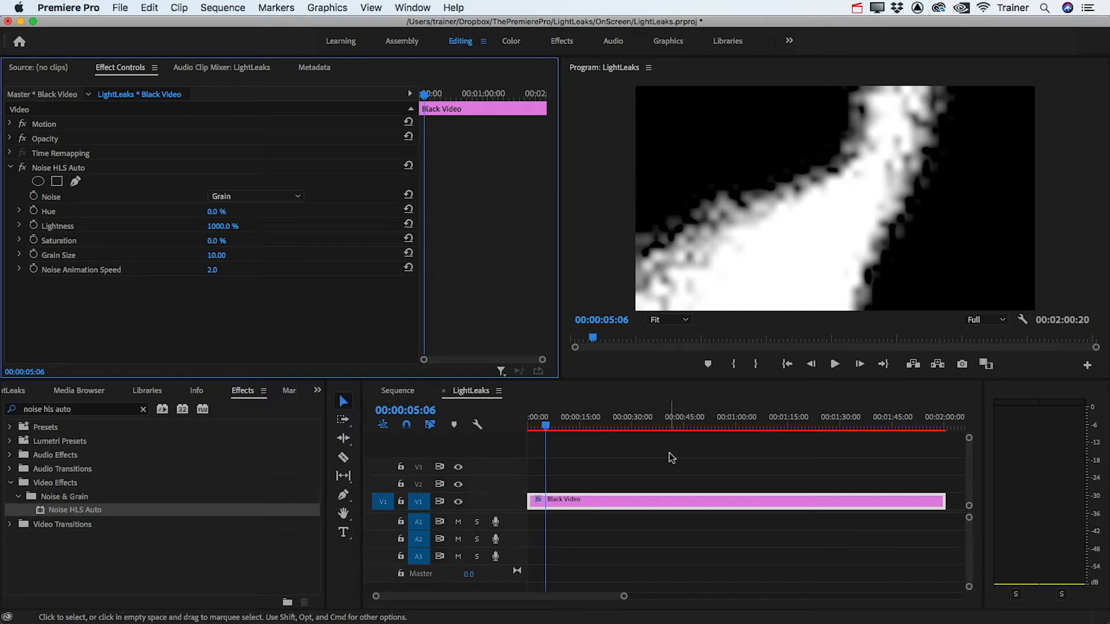
Enable High Quality Playback from the Program Monitor settings and play the preview.
click(1024, 320)
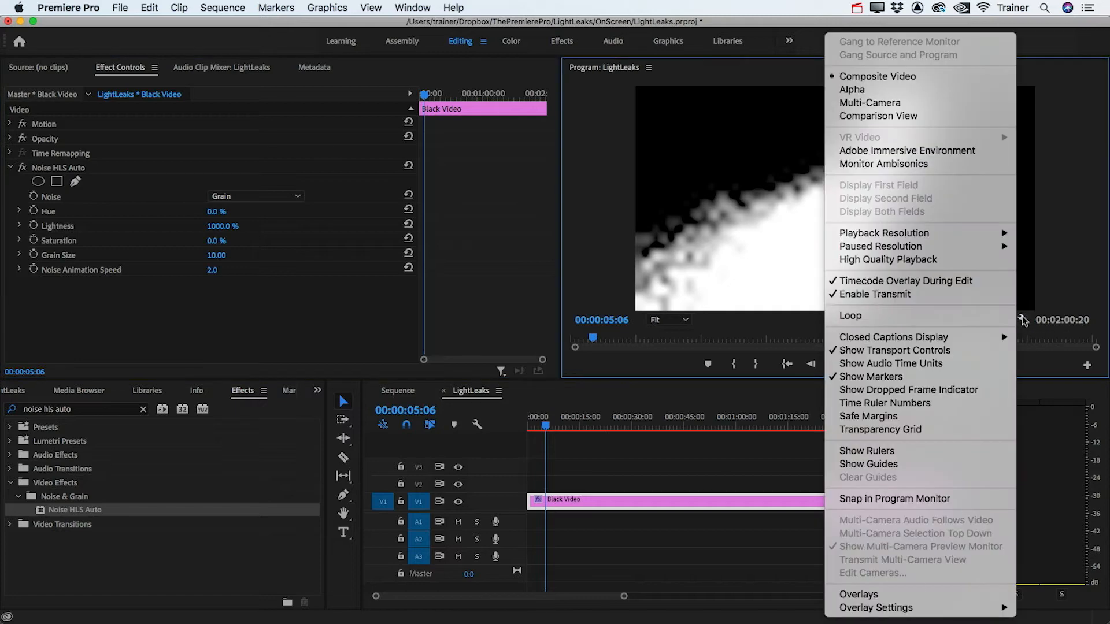
mouse_move(937, 259)
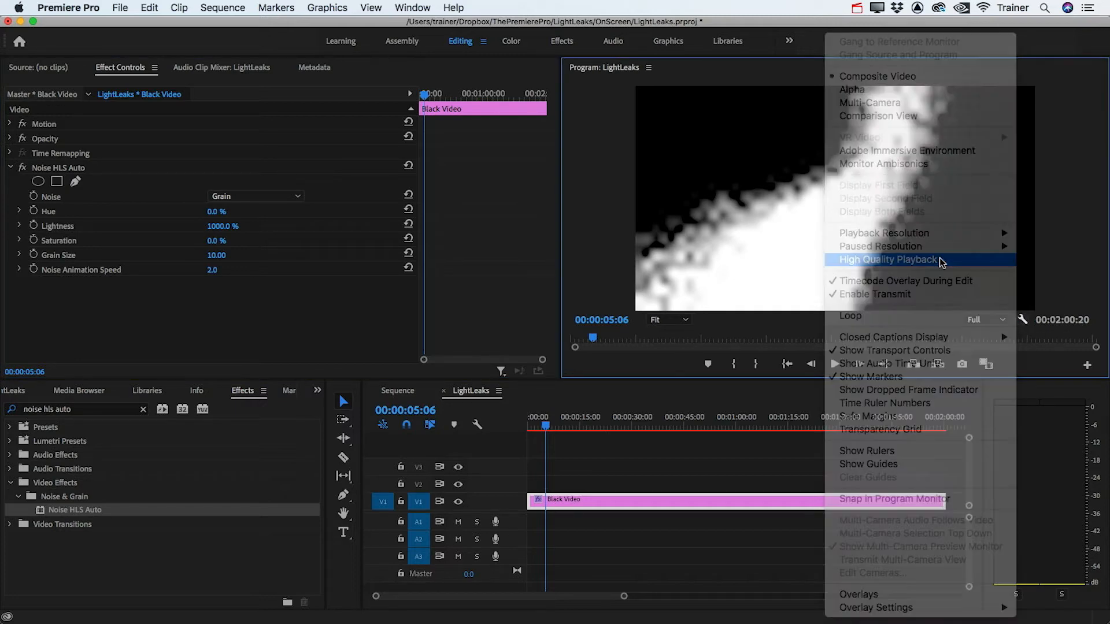
click(888, 260)
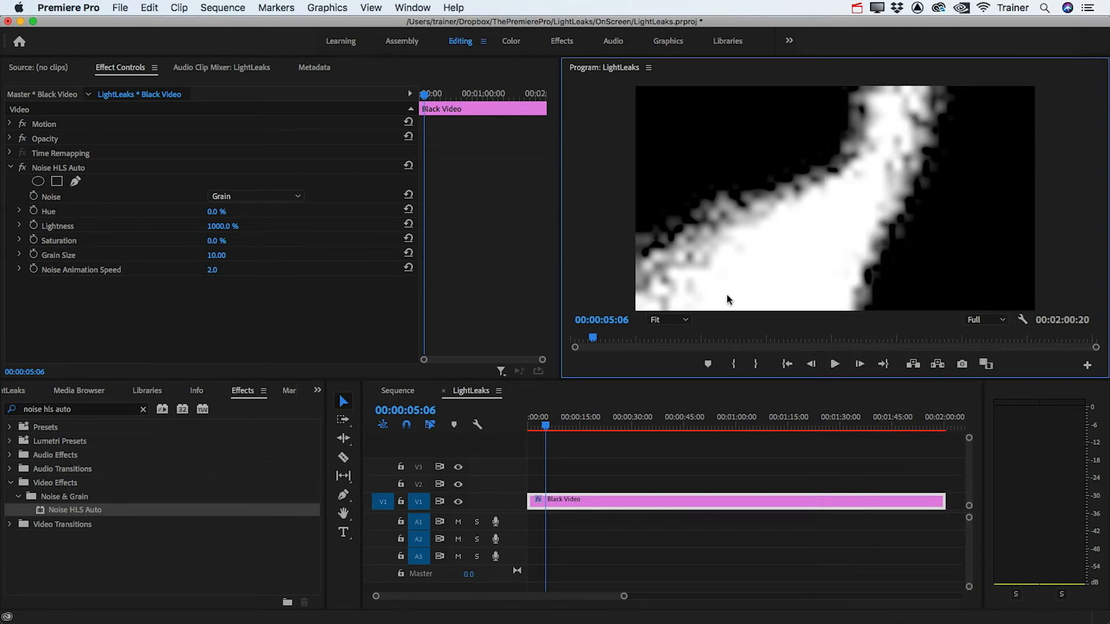
click(835, 364)
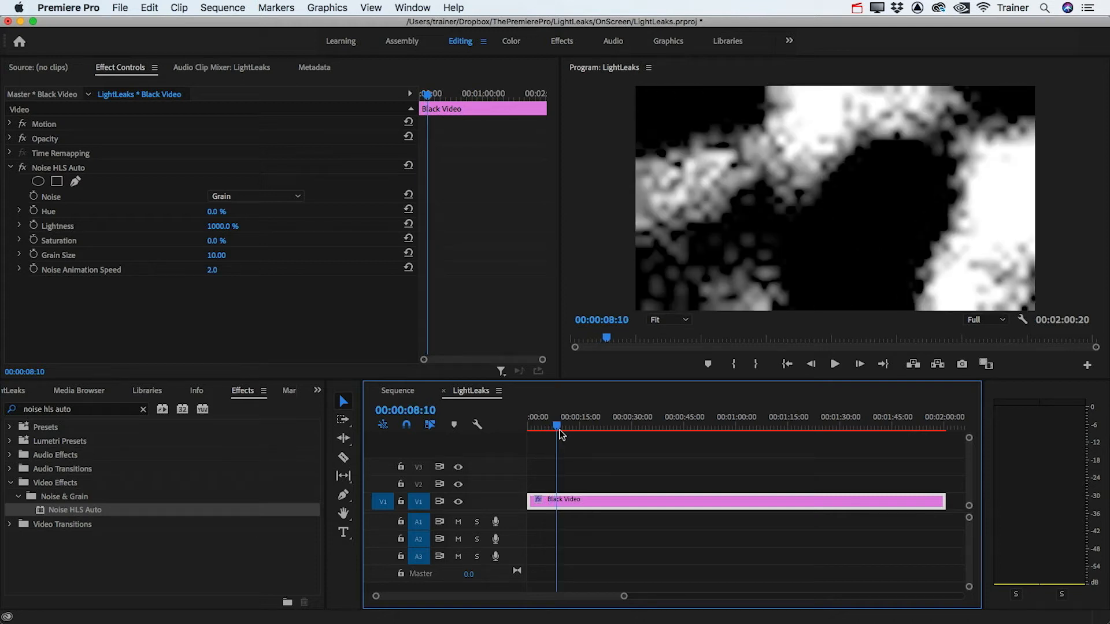
Apply Gaussian Blur to the Black Video clip with Blurriness 13 and Repeat Edge Pixels.
click(75, 409)
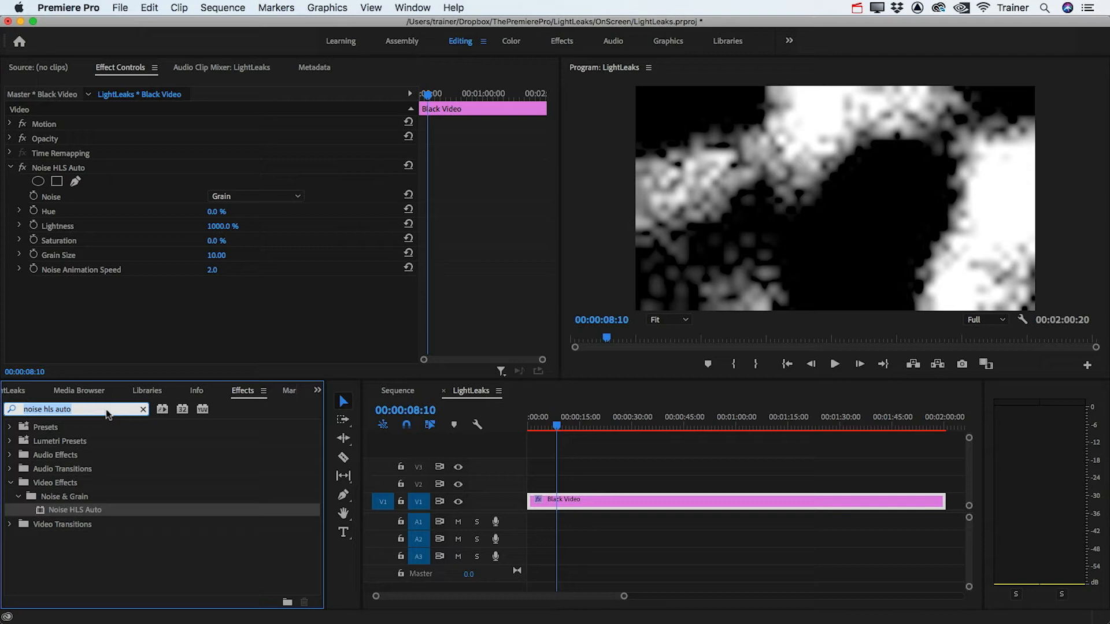
text(gaussian)
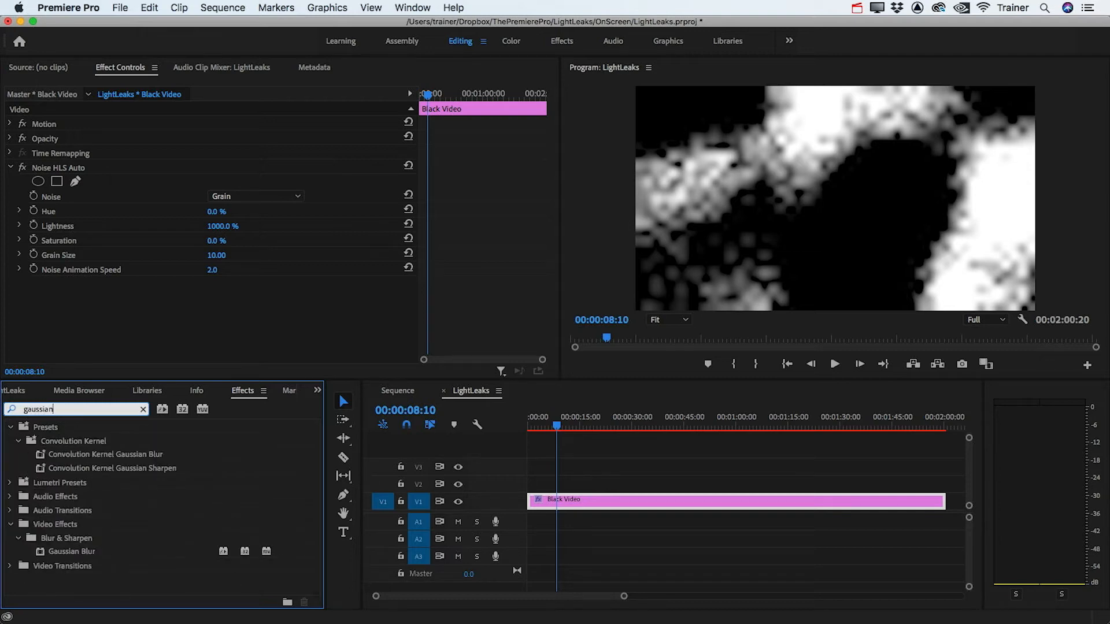
text(blur)
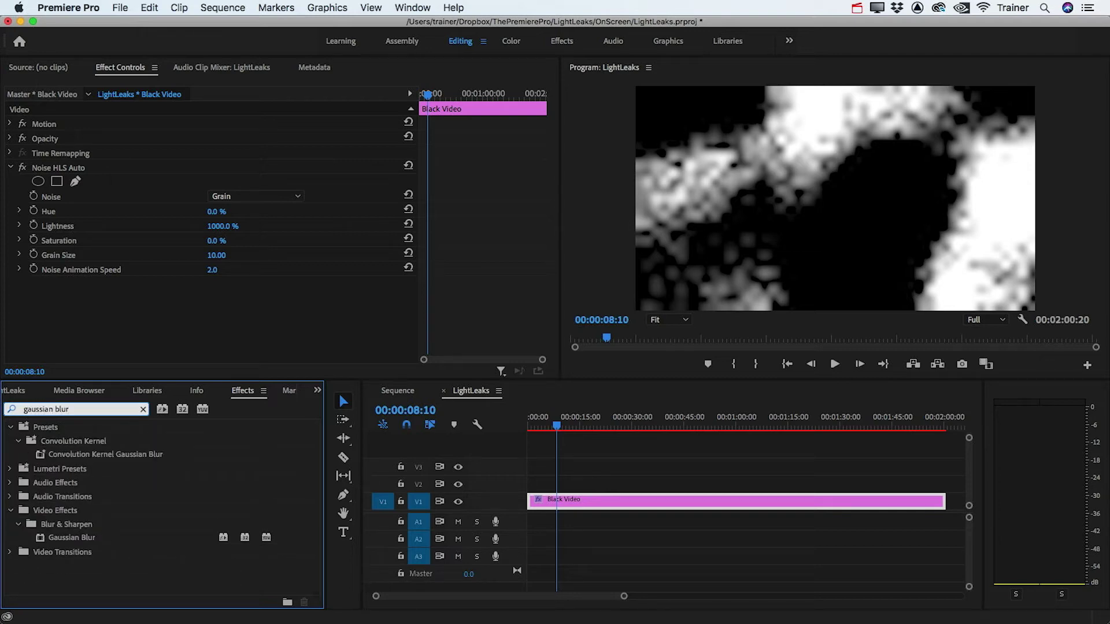
drag(72, 537, 568, 499)
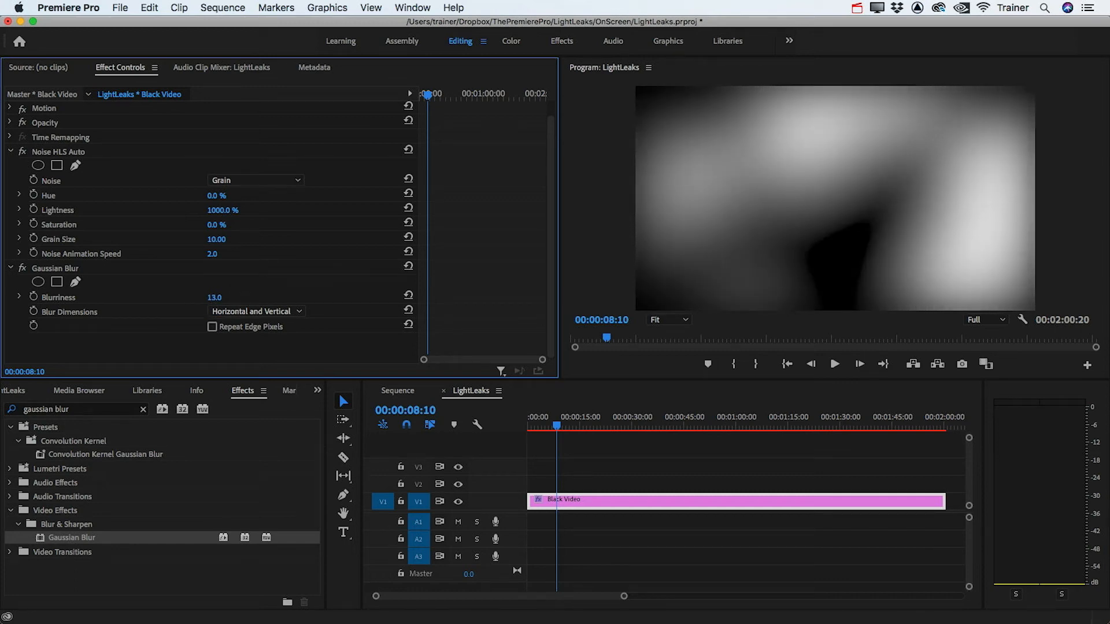
click(211, 327)
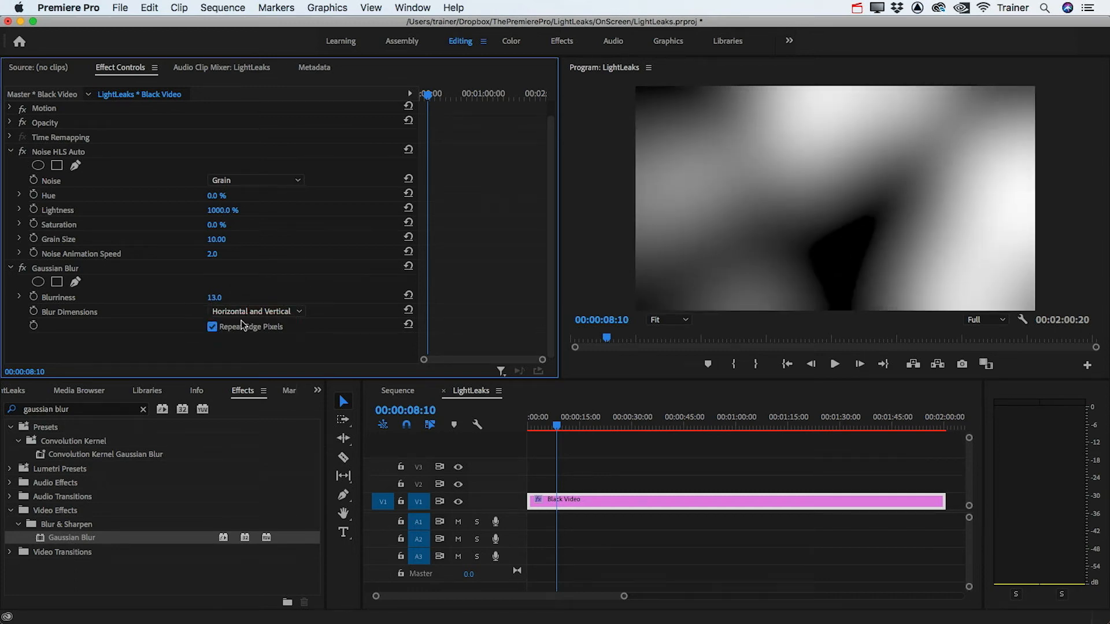
mouse_move(983, 315)
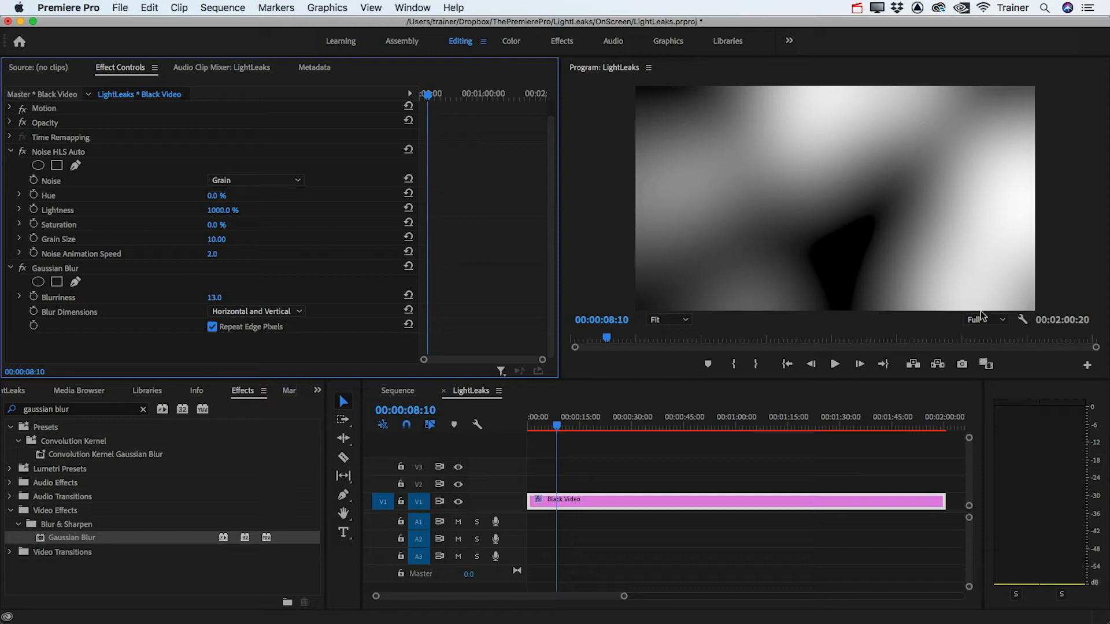
mouse_move(692, 361)
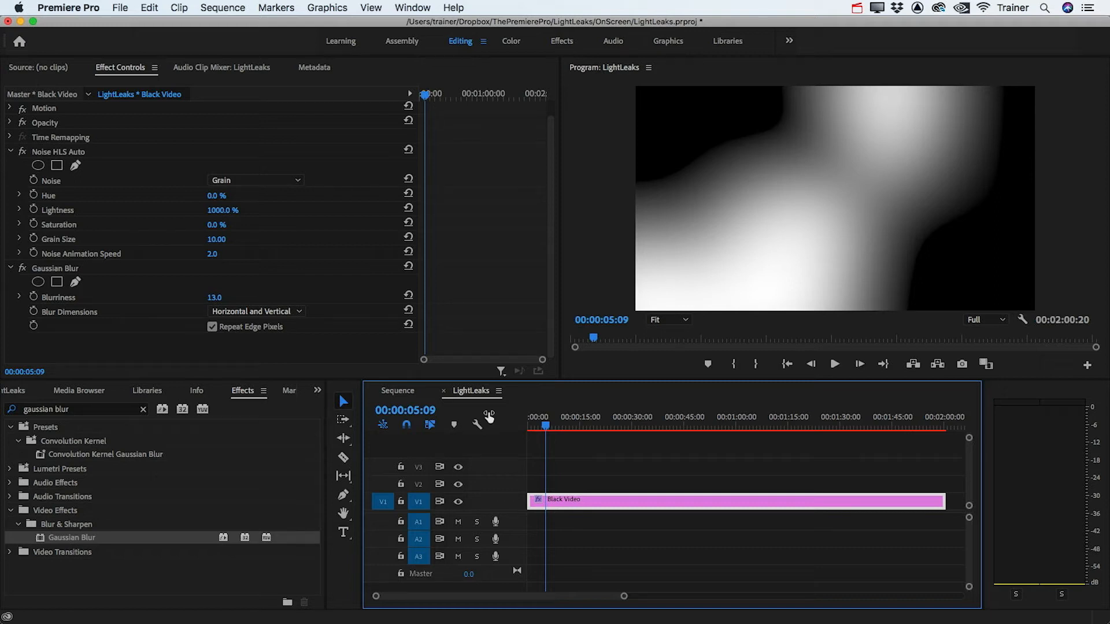
Switch to the Sequence with the Girl footage and show the project media list.
click(397, 390)
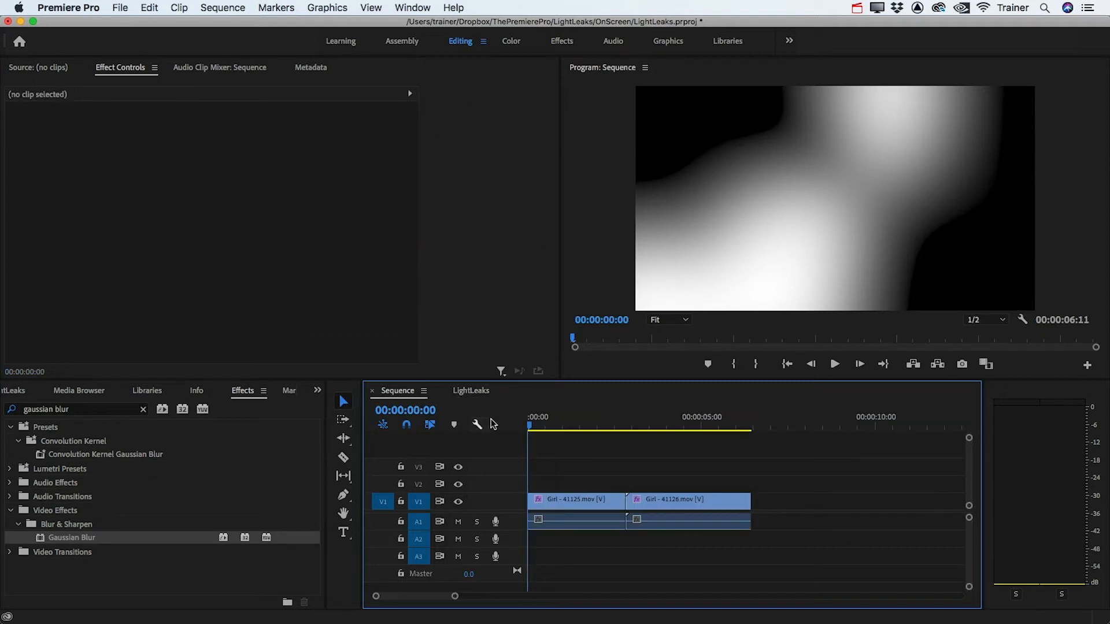
click(553, 425)
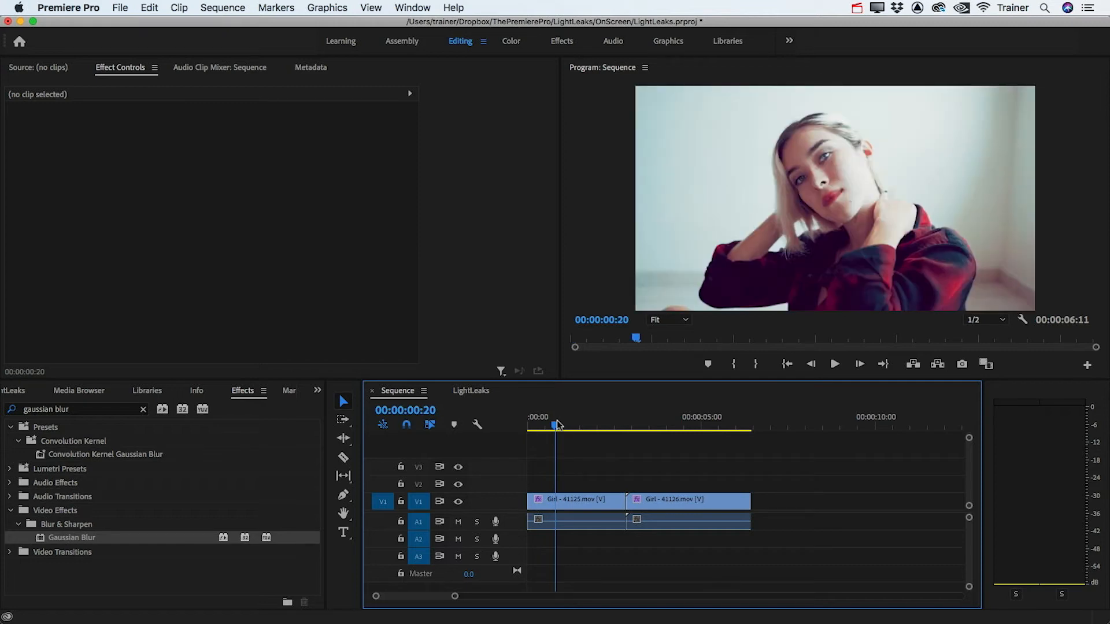
click(17, 391)
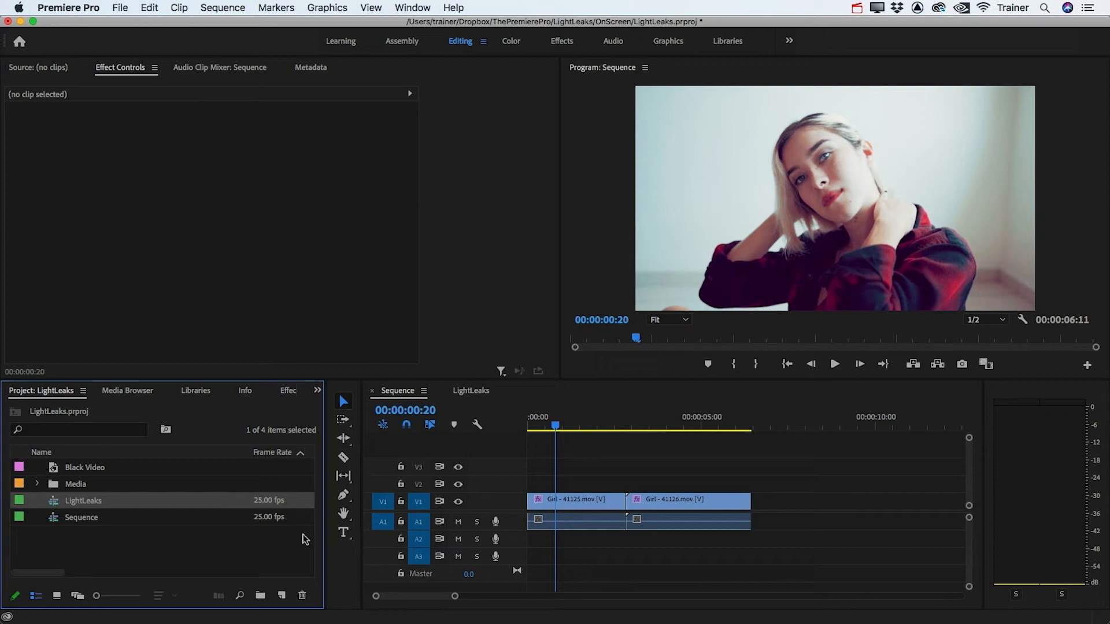
mouse_move(383, 530)
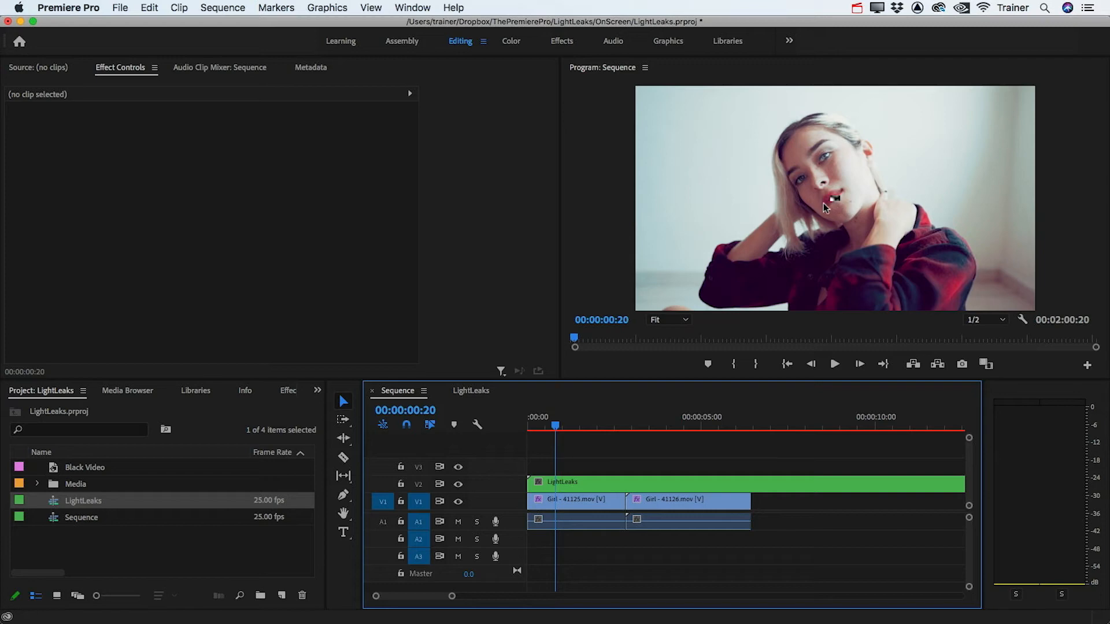
Select the LightLeaks clip on V2 and scrub the playhead to preview the noise.
click(568, 482)
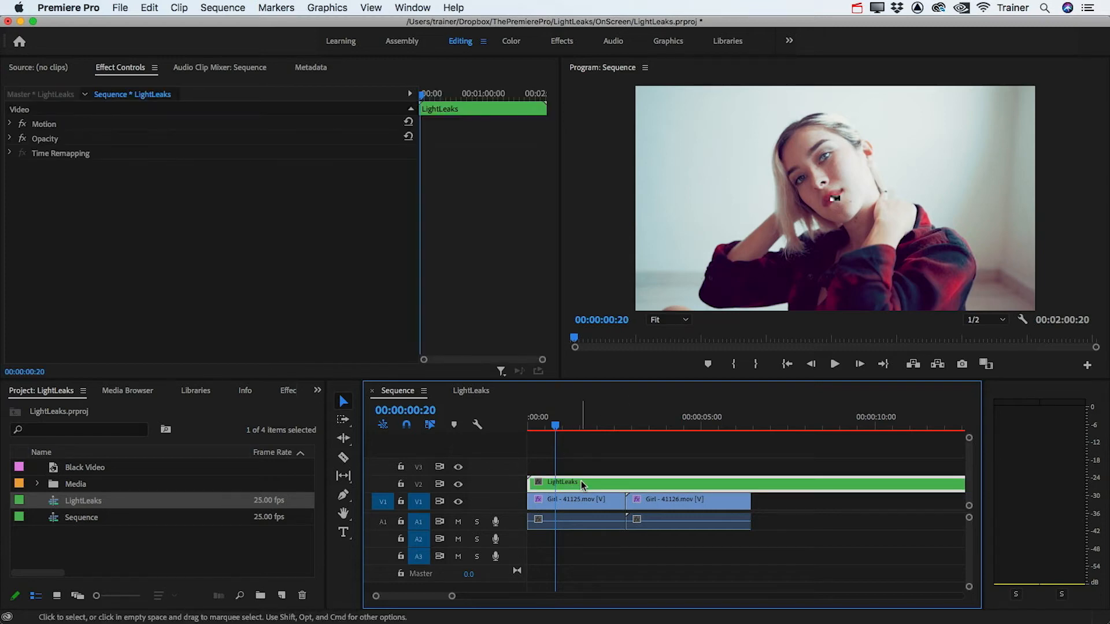
right_click(580, 483)
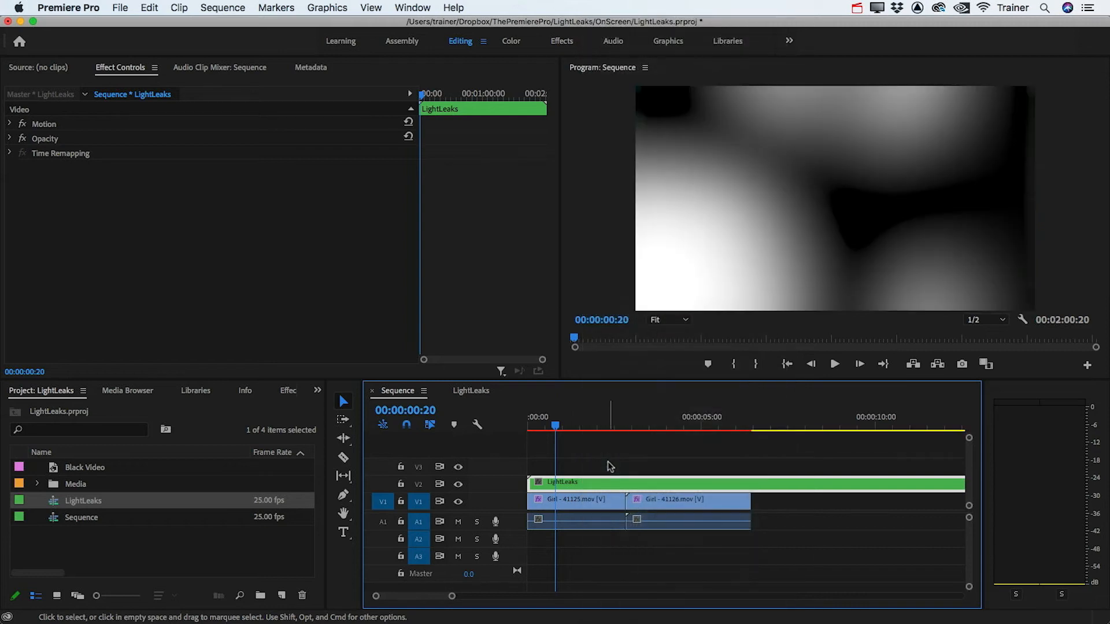
click(577, 425)
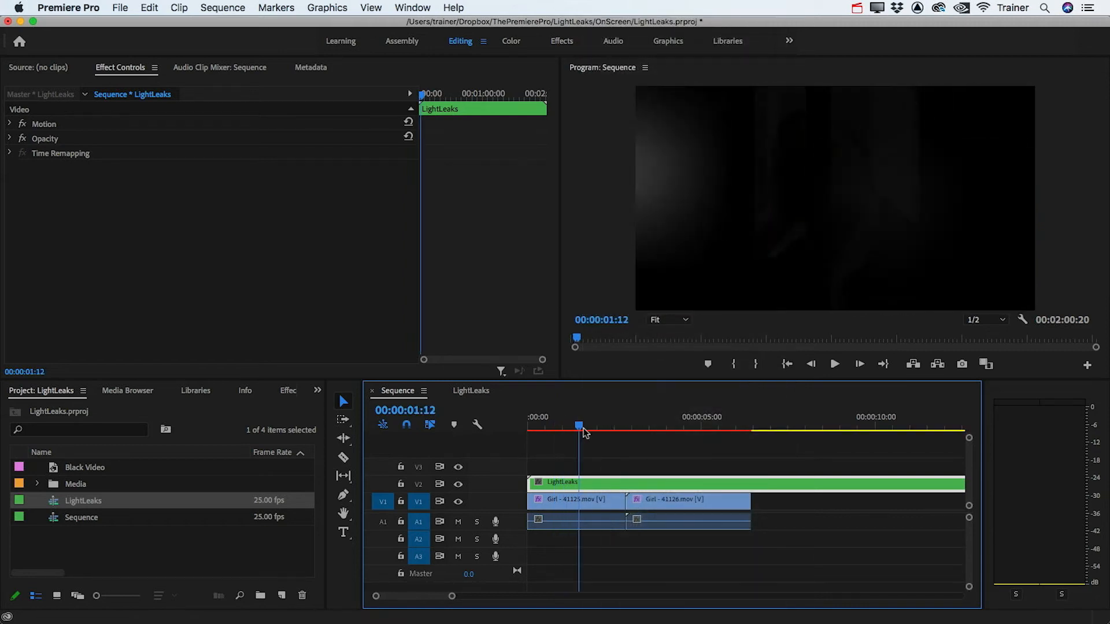
click(557, 427)
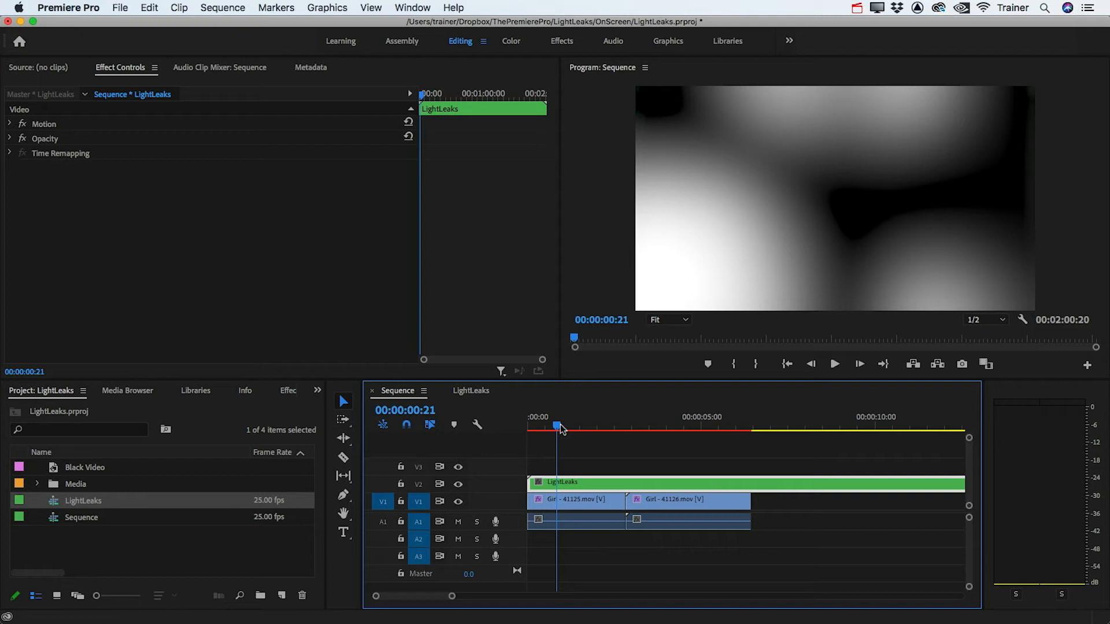
mouse_move(61, 165)
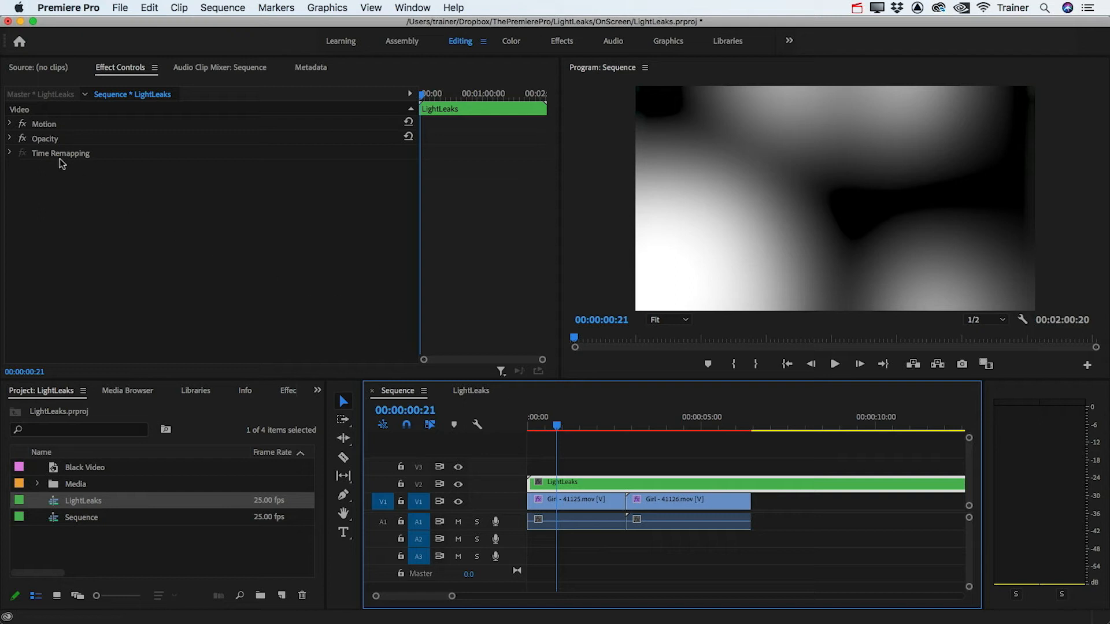
Set the LightLeaks clip's Opacity blend mode to Screen.
click(12, 138)
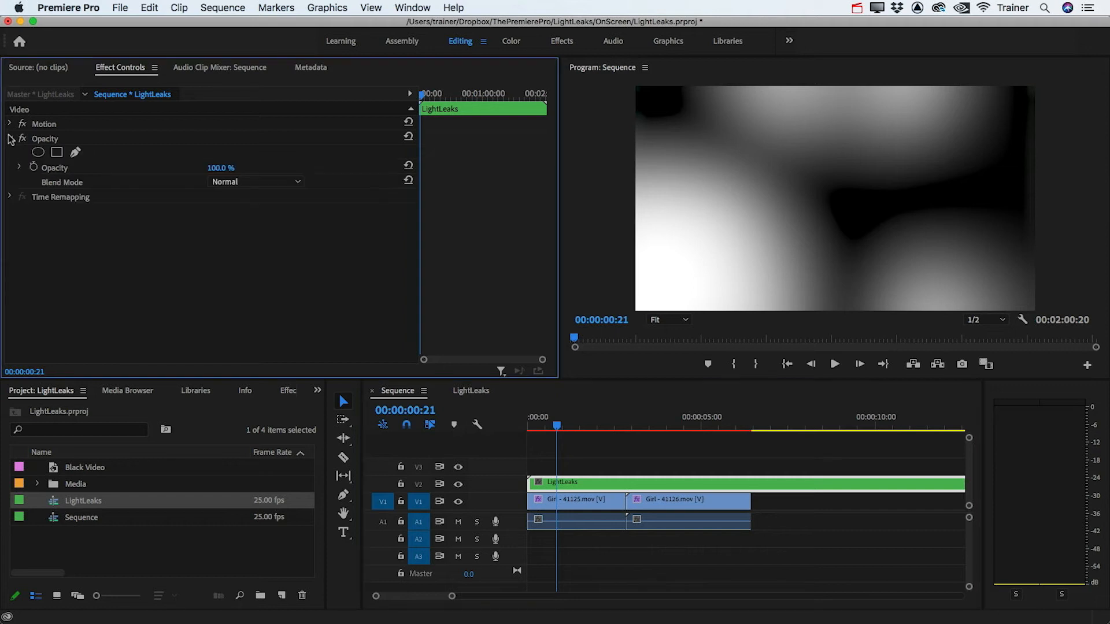
click(254, 181)
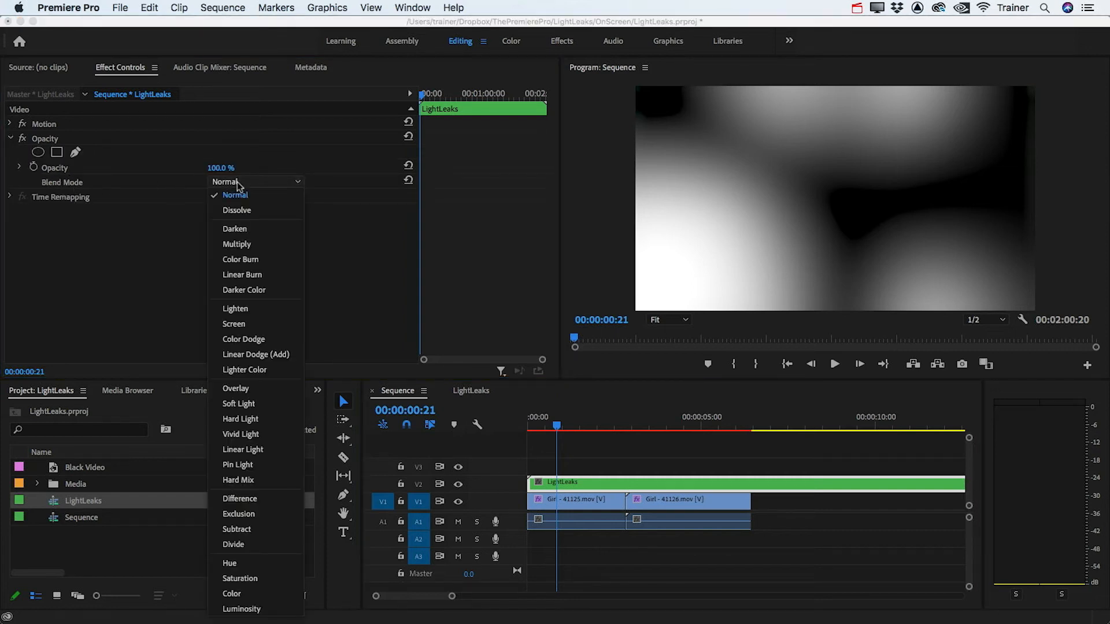
click(233, 324)
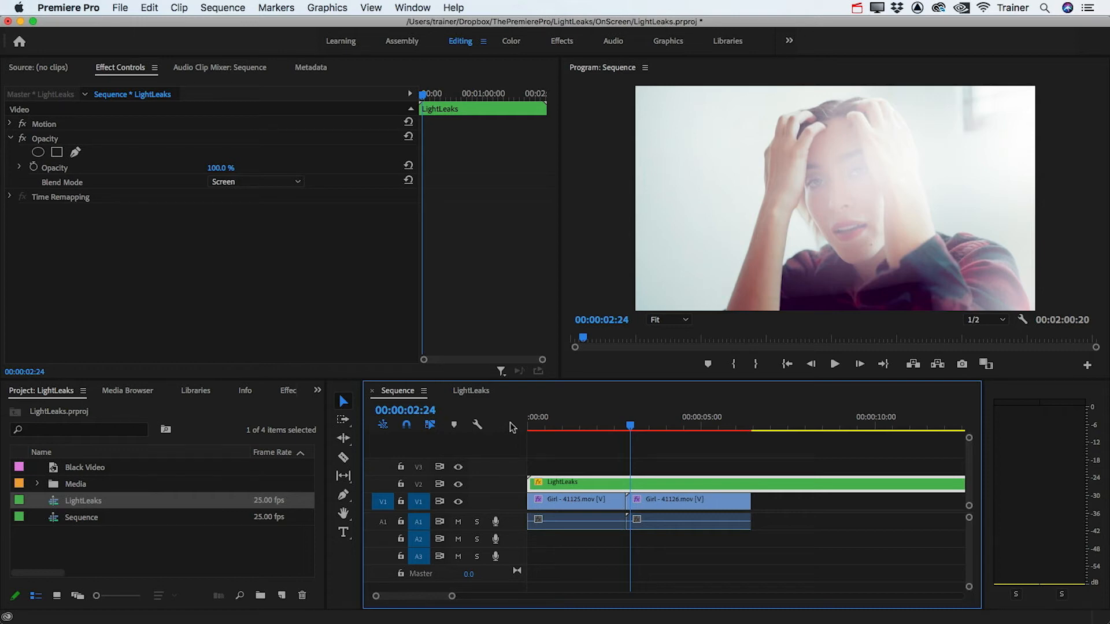
Apply Tint to the LightLeaks clip with Map White To set to red, then play it back.
click(242, 391)
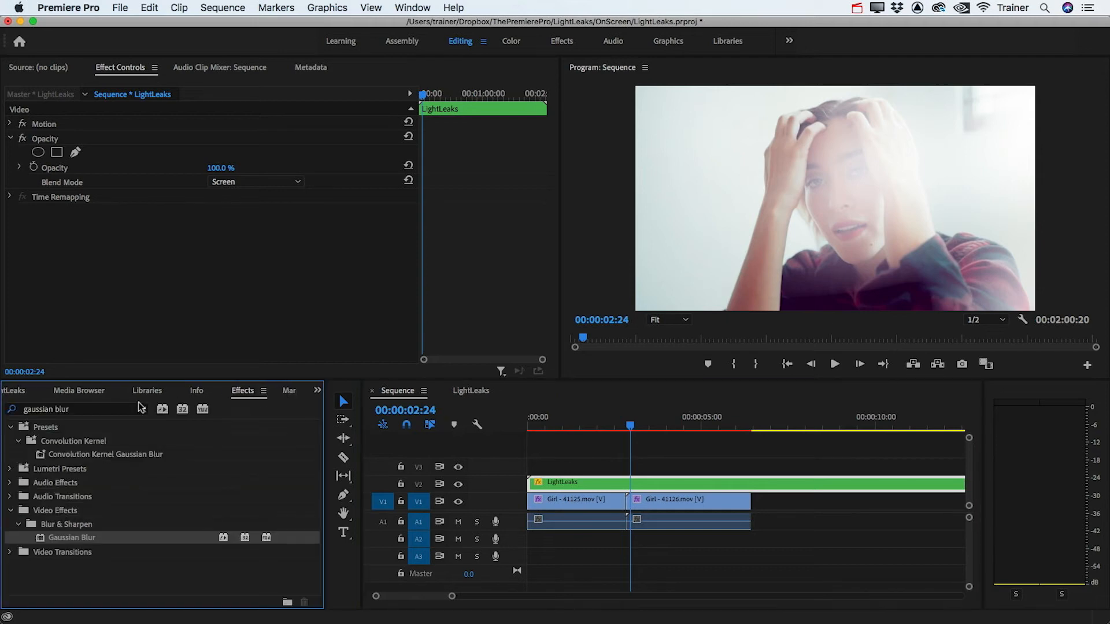
text(tint)
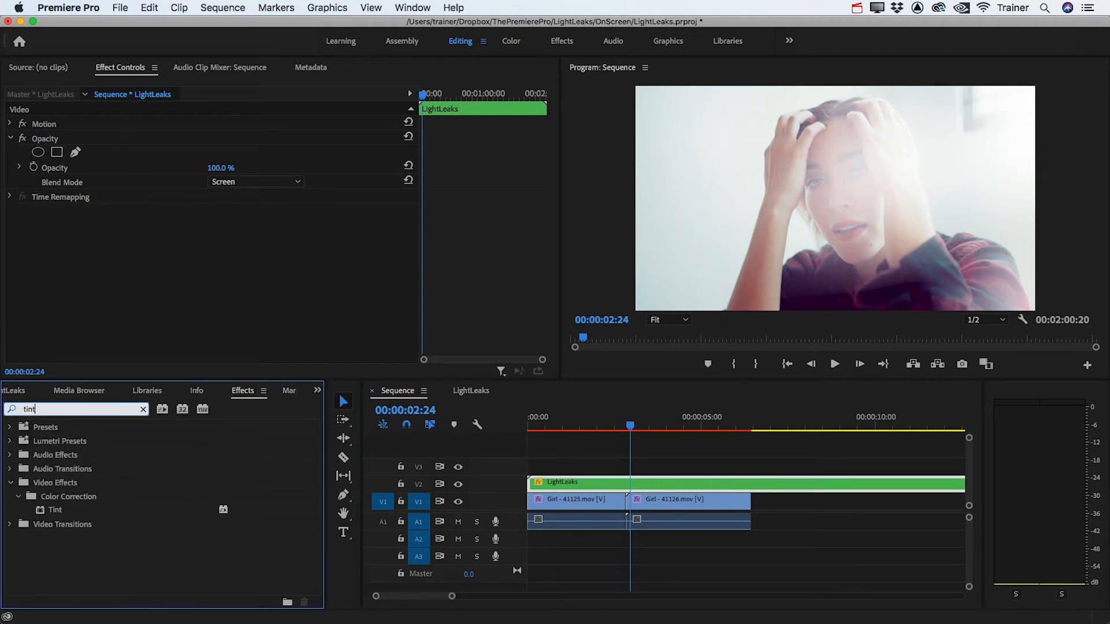
click(55, 510)
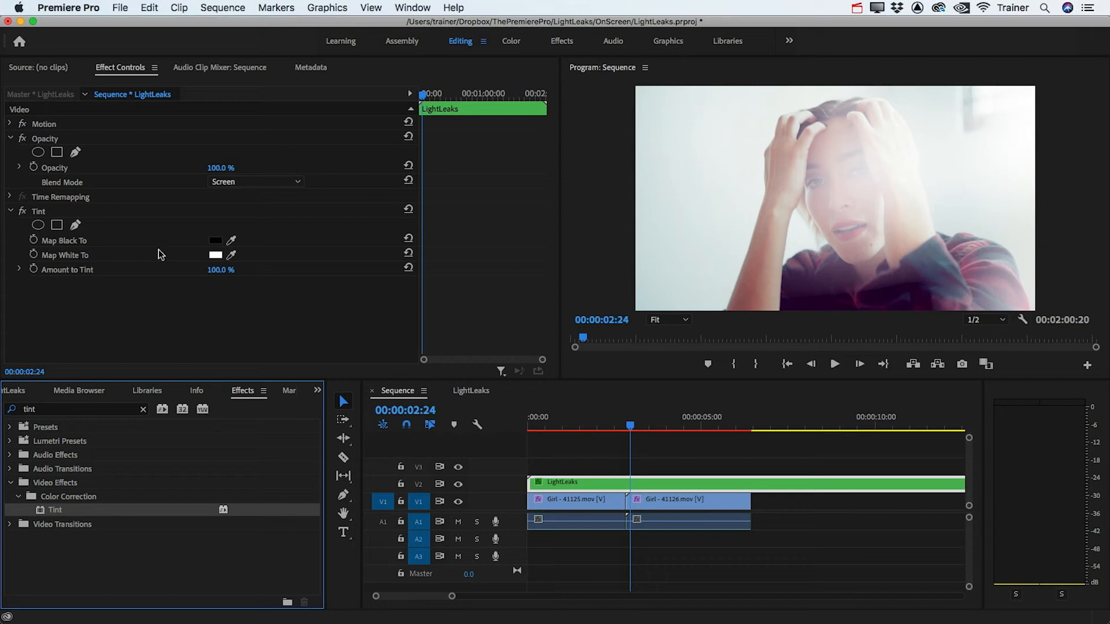
mouse_move(119, 242)
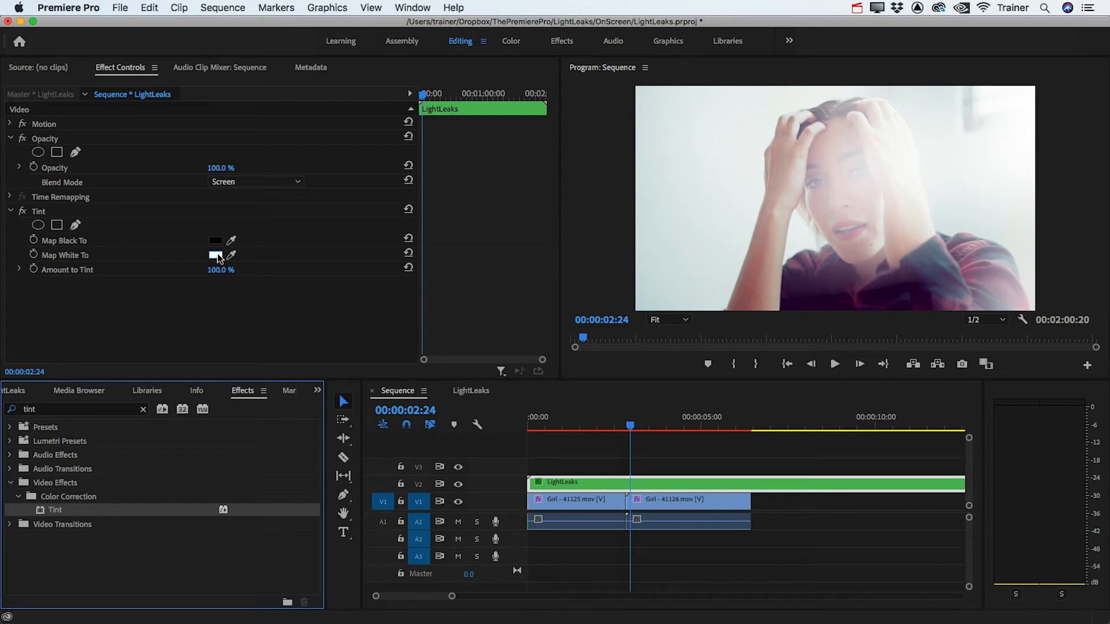
click(214, 255)
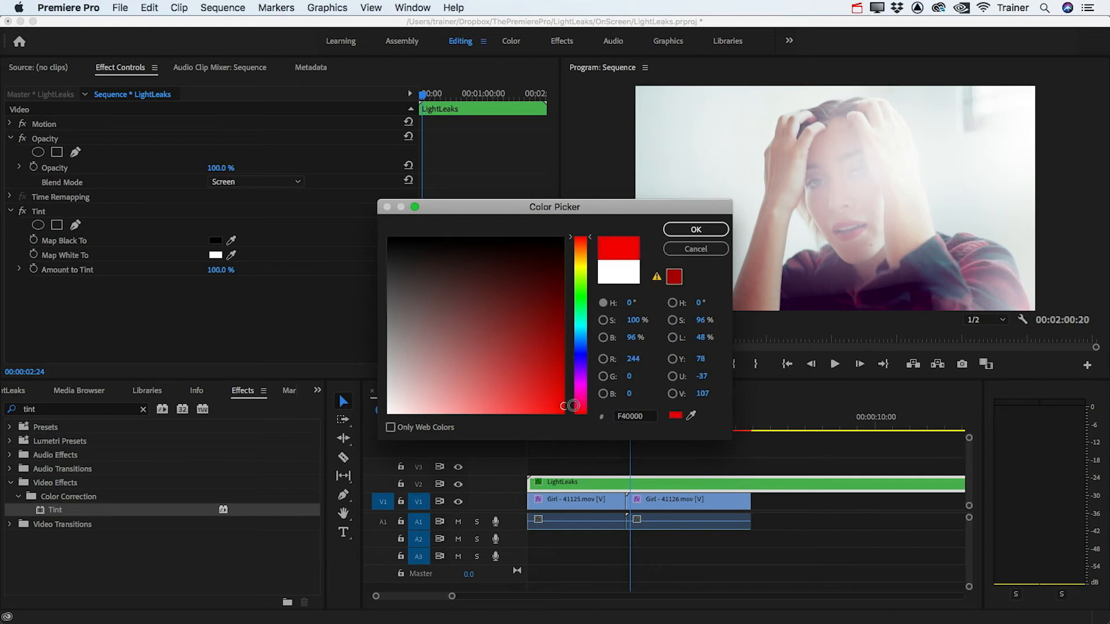
click(695, 229)
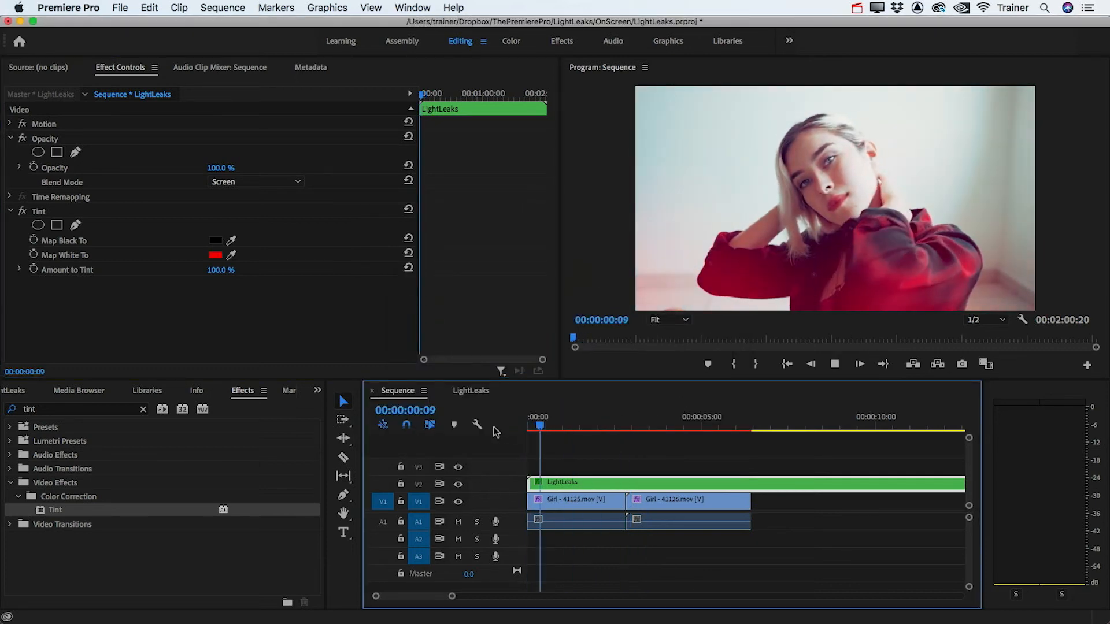
click(610, 424)
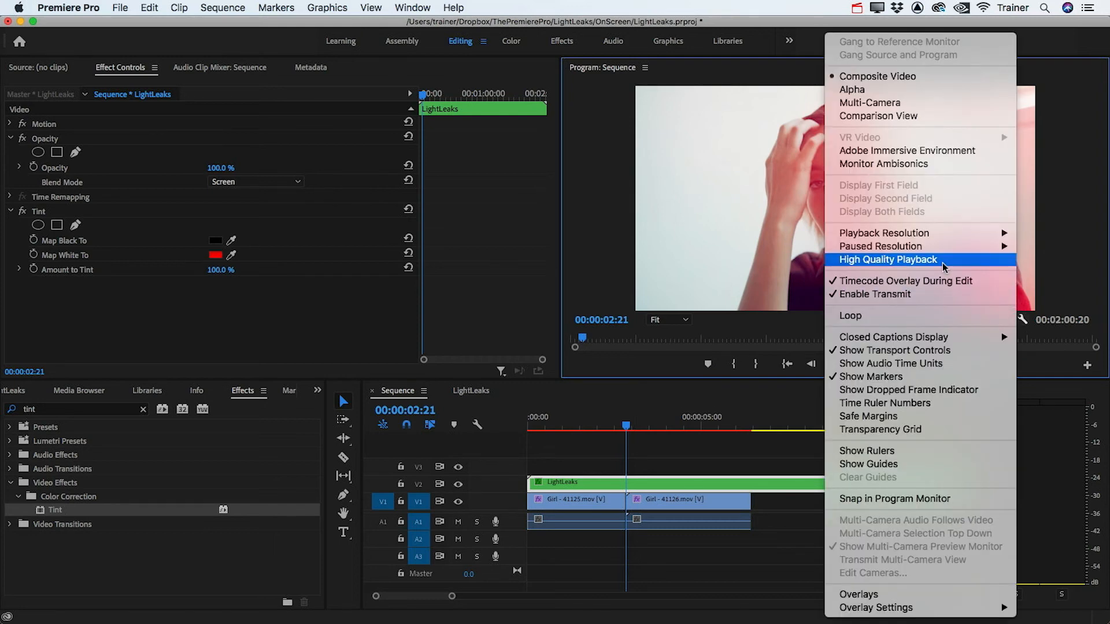
Enable High Quality Playback and play the red light leaks over the Girl footage.
click(887, 260)
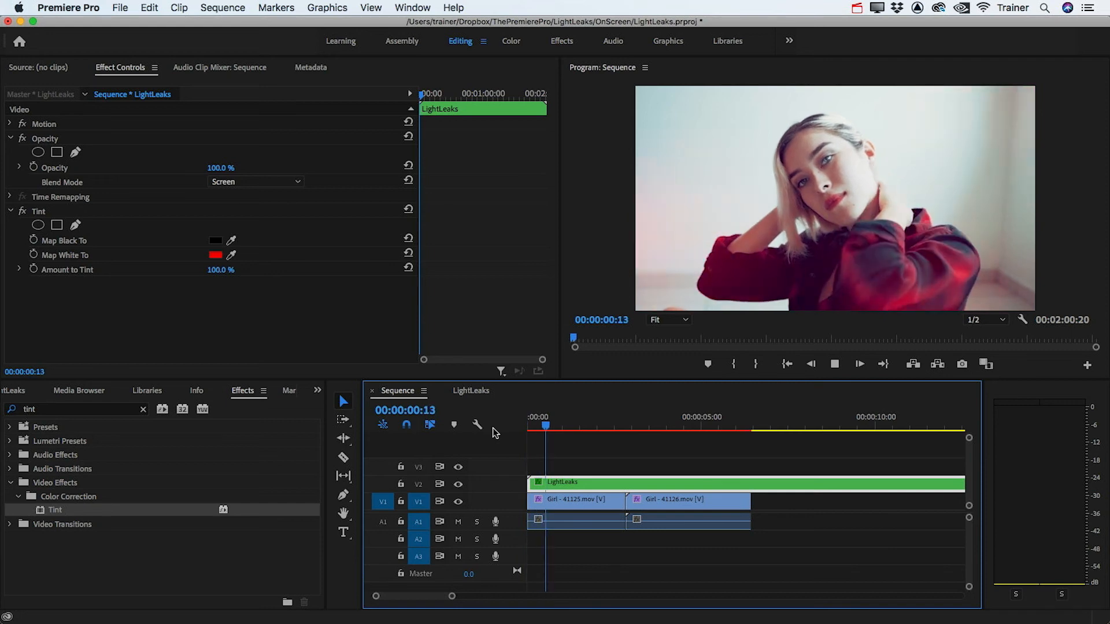
click(614, 425)
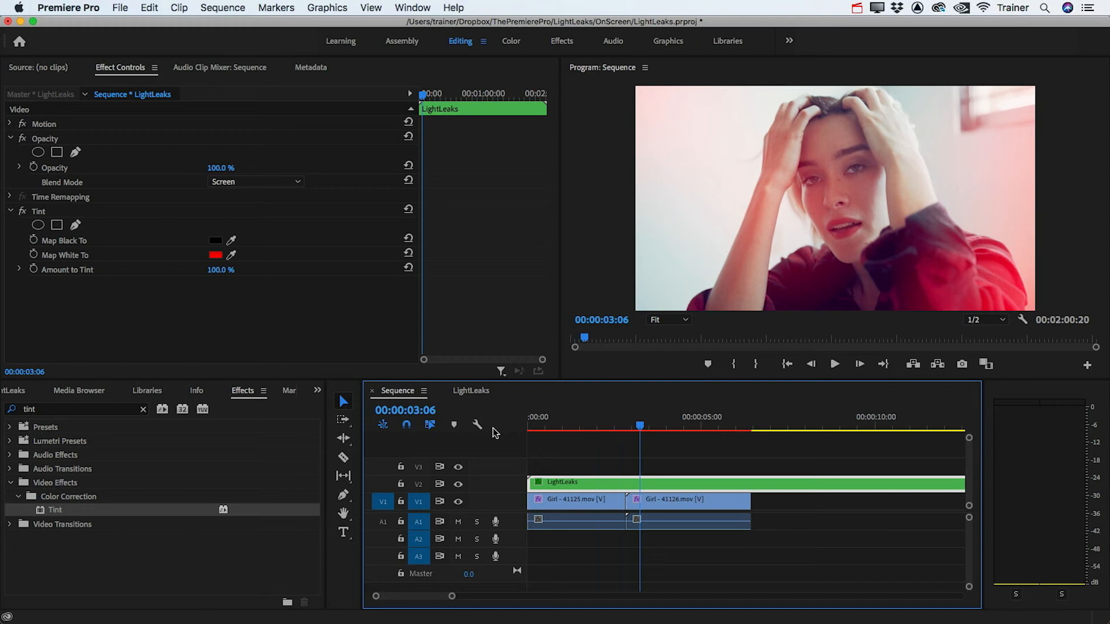
click(413, 7)
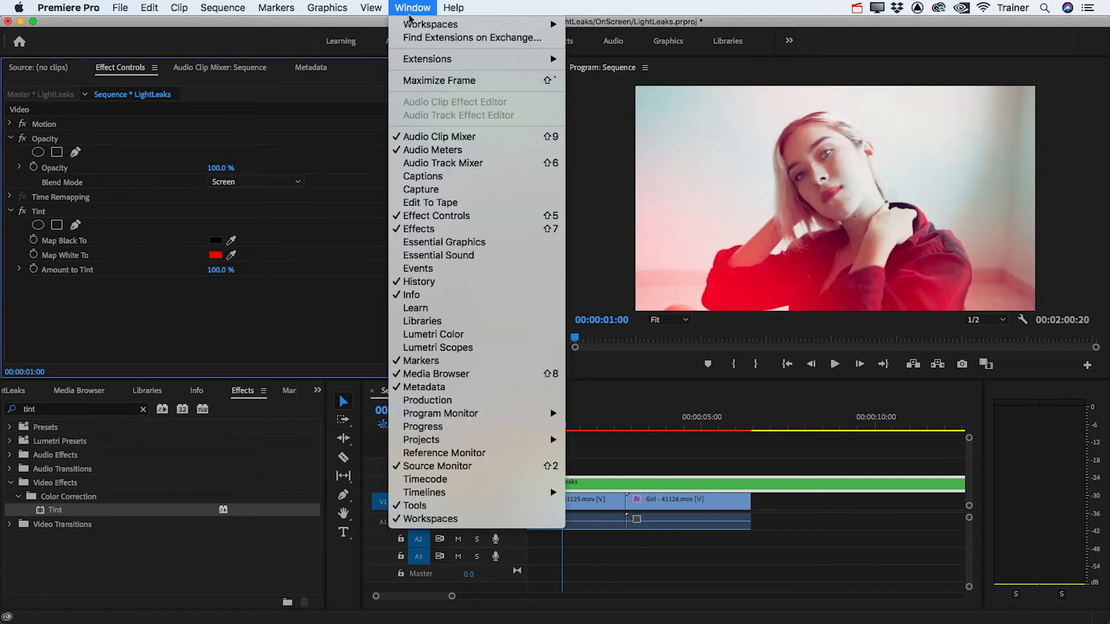
Add Lumetri Color to the LightLeaks clip and drag-adjust a colour slider.
click(432, 334)
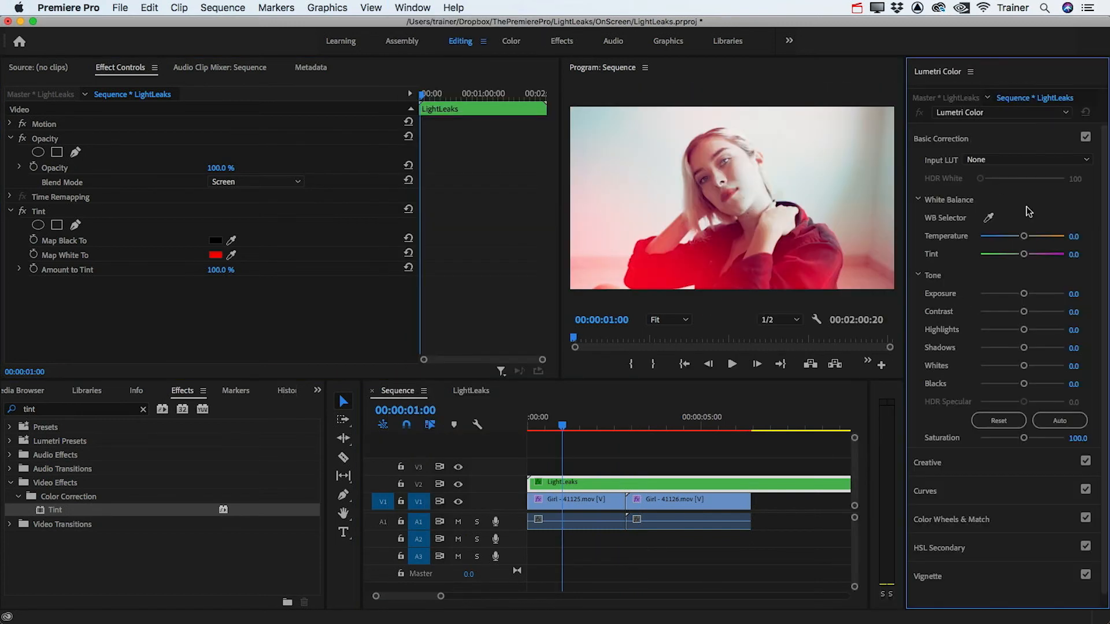
drag(1024, 293, 1046, 294)
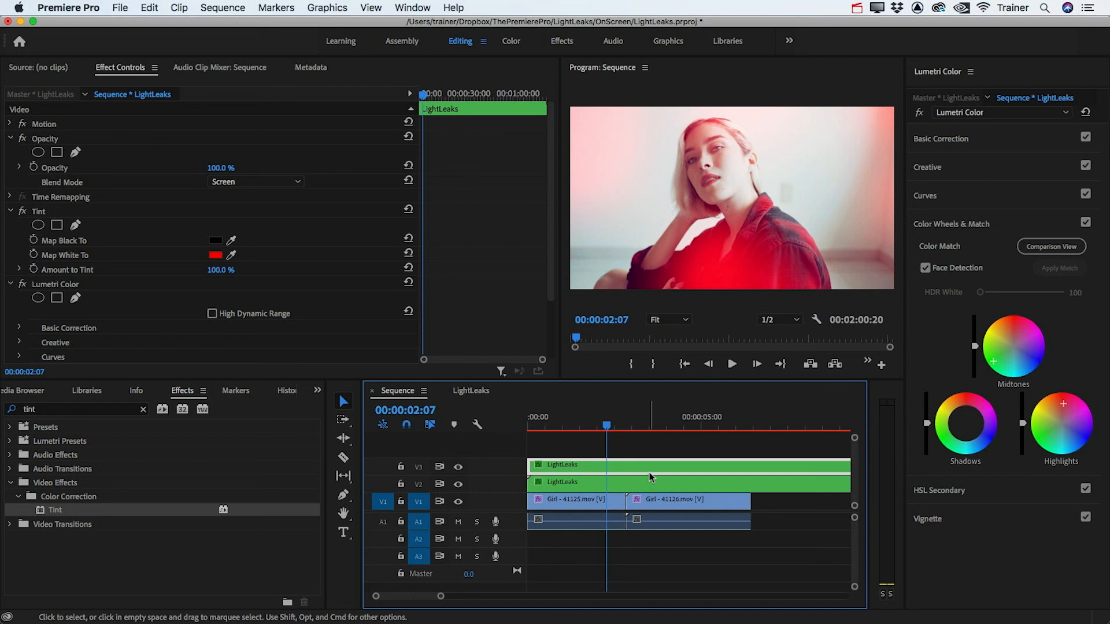
Set the Tint's Map White To colour to light blue (8ACFFF).
click(215, 255)
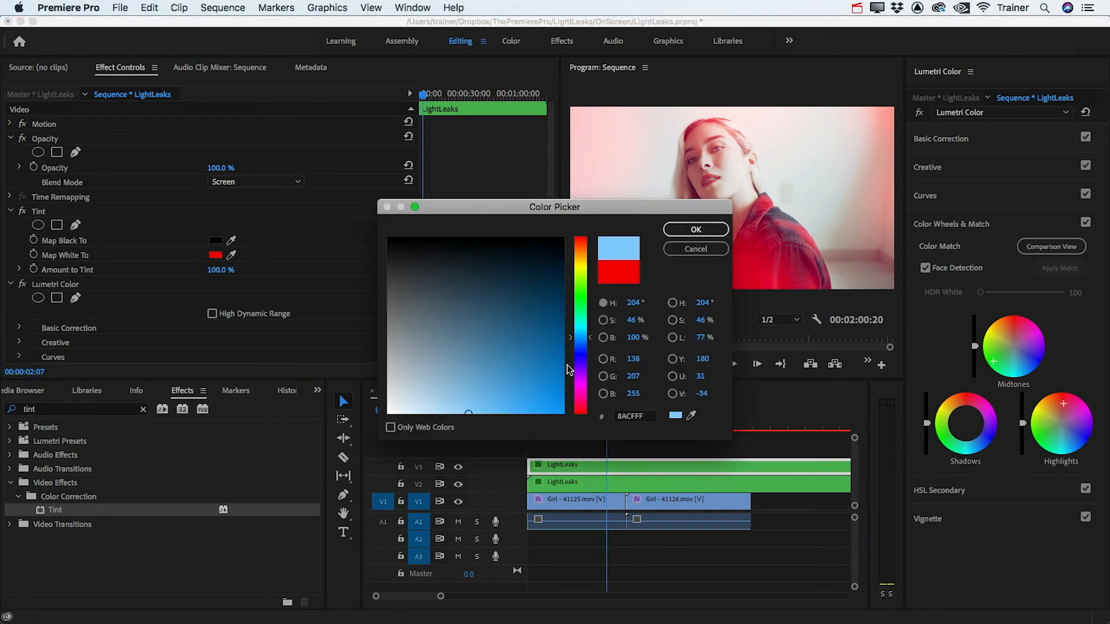
click(695, 229)
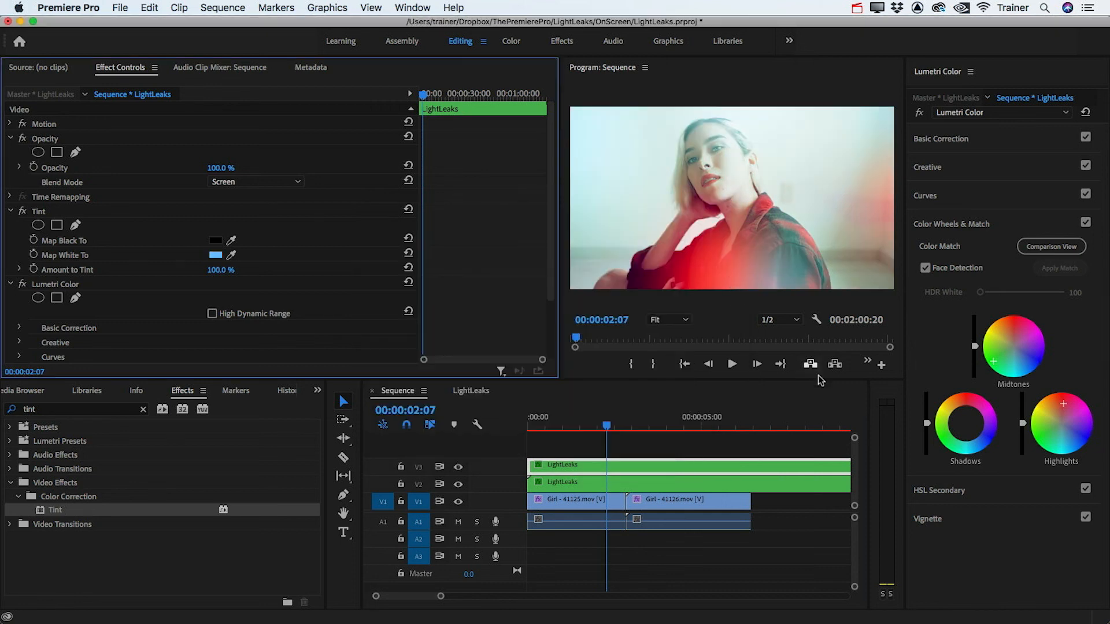